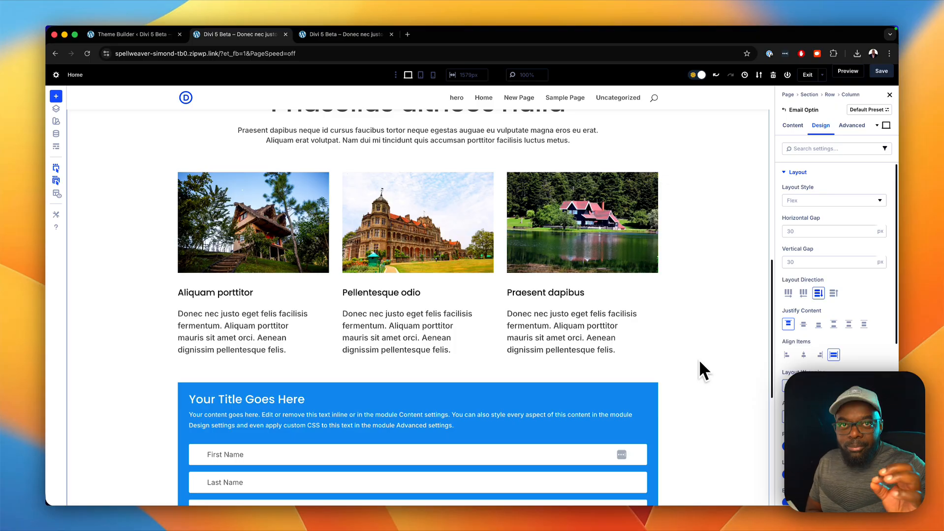
Set the email optin's Layout Style to Flex with Row direction, placing the form beside the title text
{"action": "scroll", "scroll_direction": "down", "scroll_amount": 3}
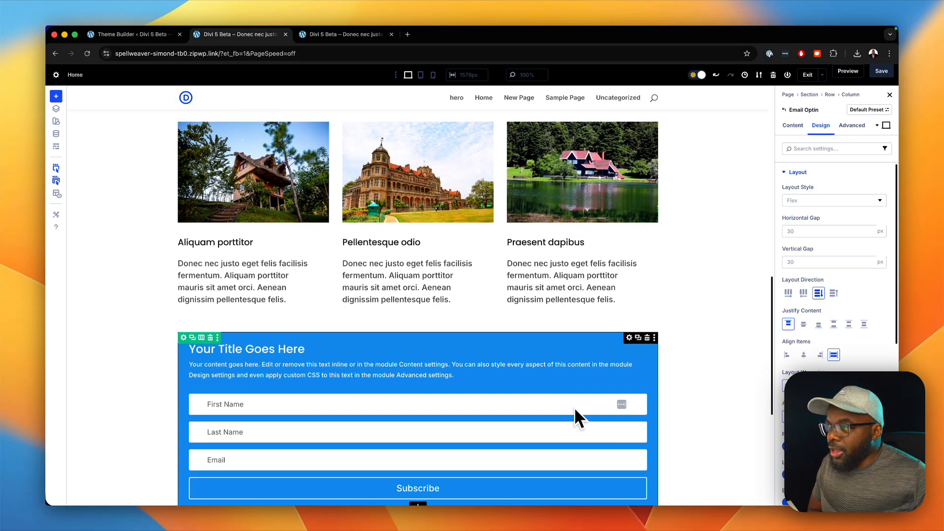
{"action": "scroll", "scroll_direction": "down", "scroll_amount": 3}
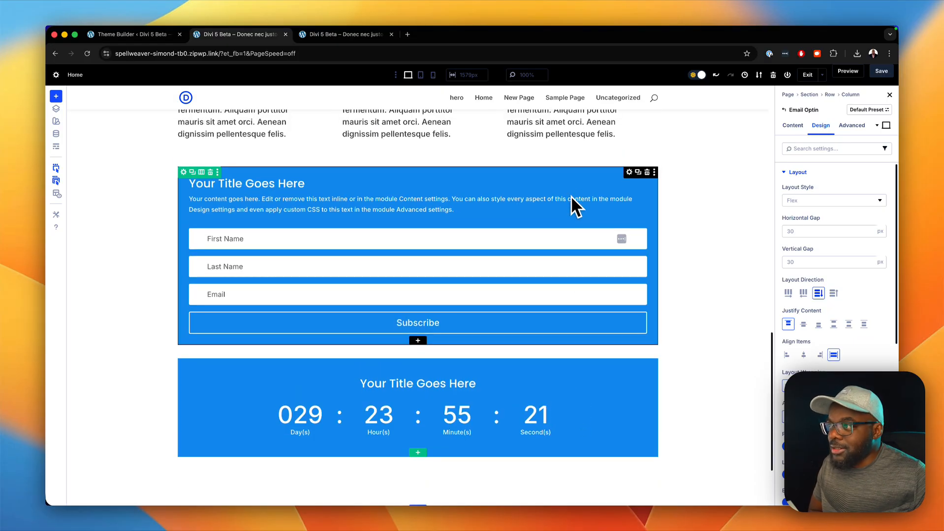
{"action": "mouse_move", "coordinate": [629, 172]}
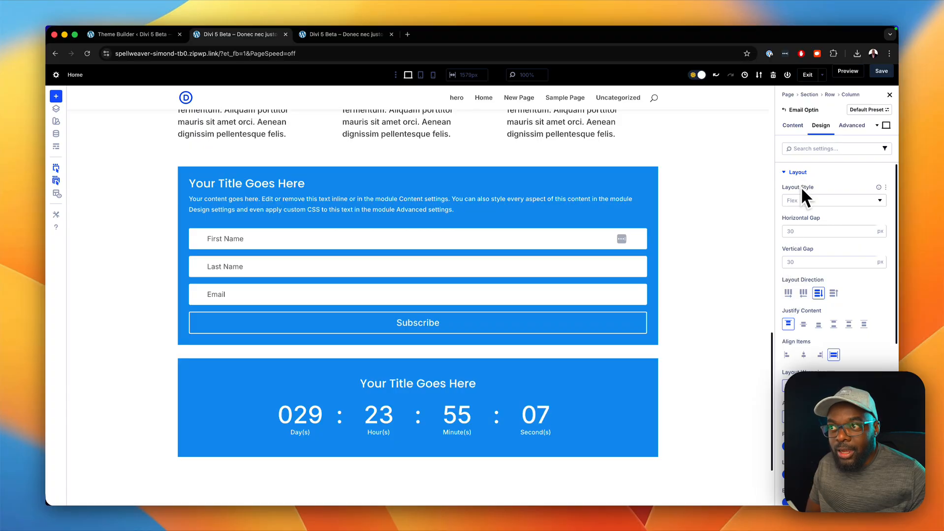
{"action": "left_click", "coordinate": [831, 200]}
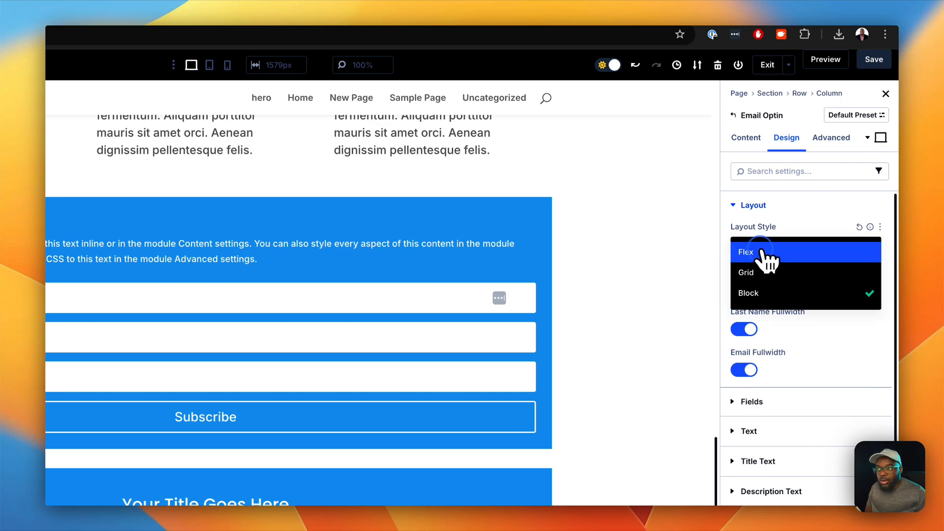
{"action": "left_click", "coordinate": [745, 251]}
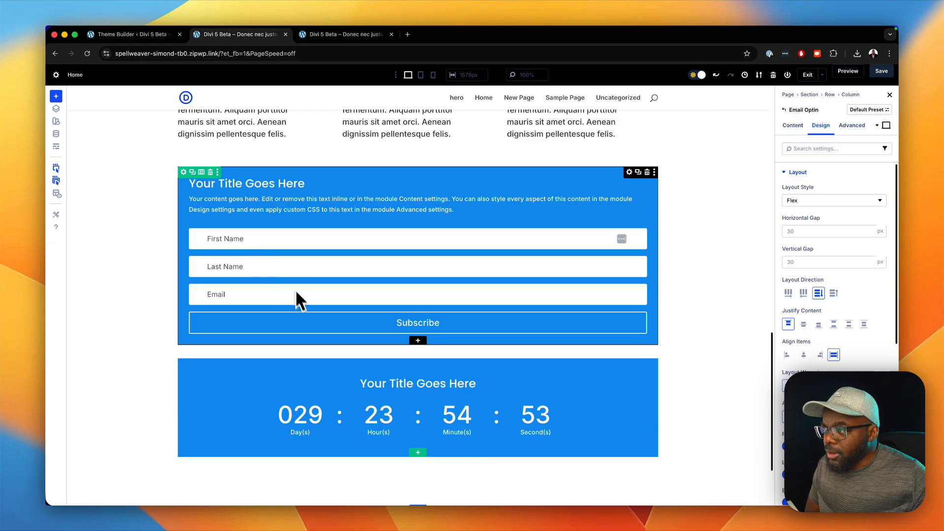
{"action": "mouse_move", "coordinate": [396, 299]}
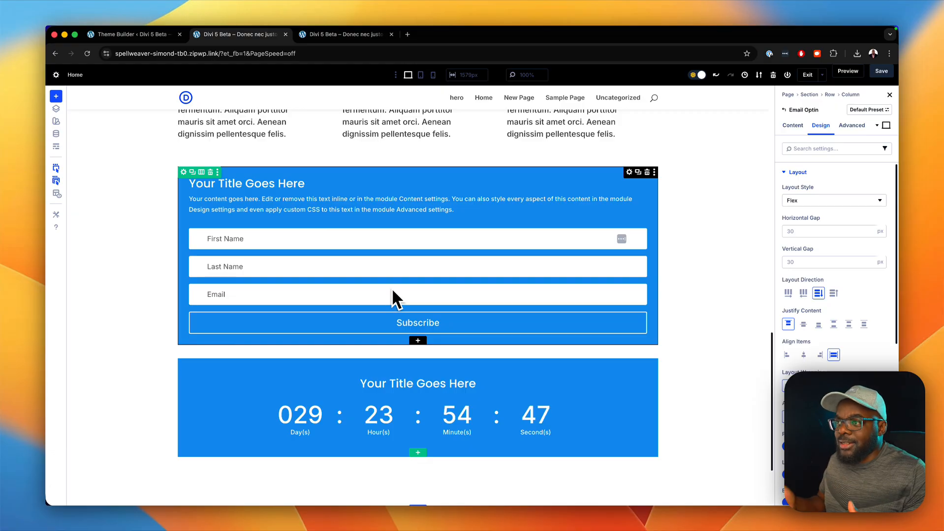
{"action": "mouse_move", "coordinate": [415, 303]}
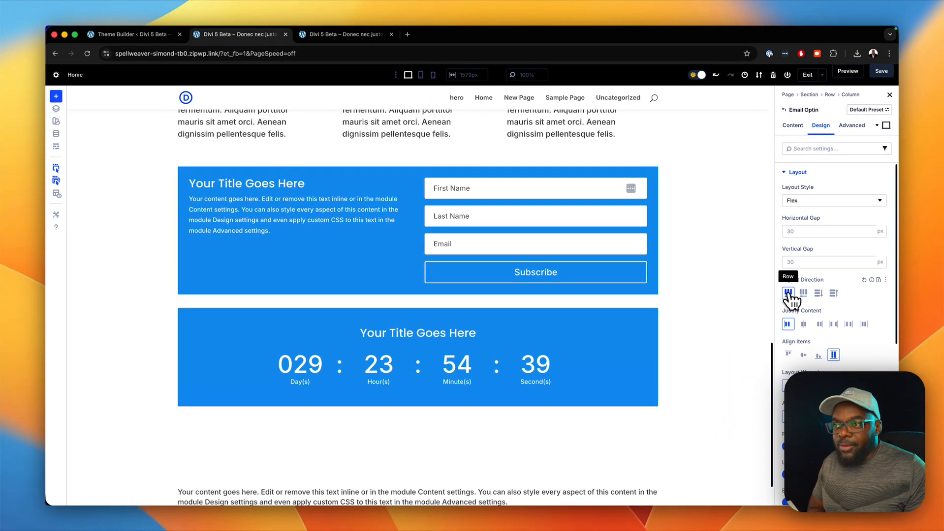
{"action": "left_click", "coordinate": [803, 293]}
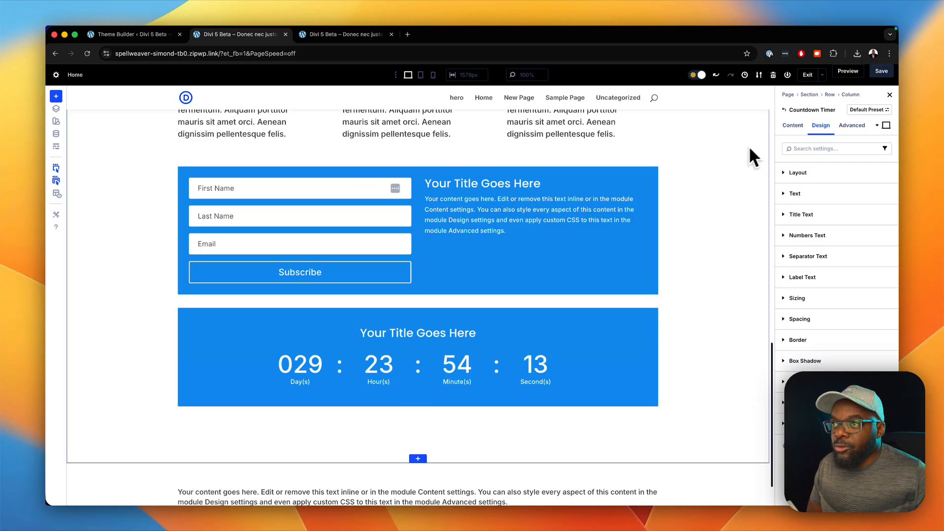
Insert an Image module below the countdown timer showing the palace photo
{"action": "left_click", "coordinate": [792, 125]}
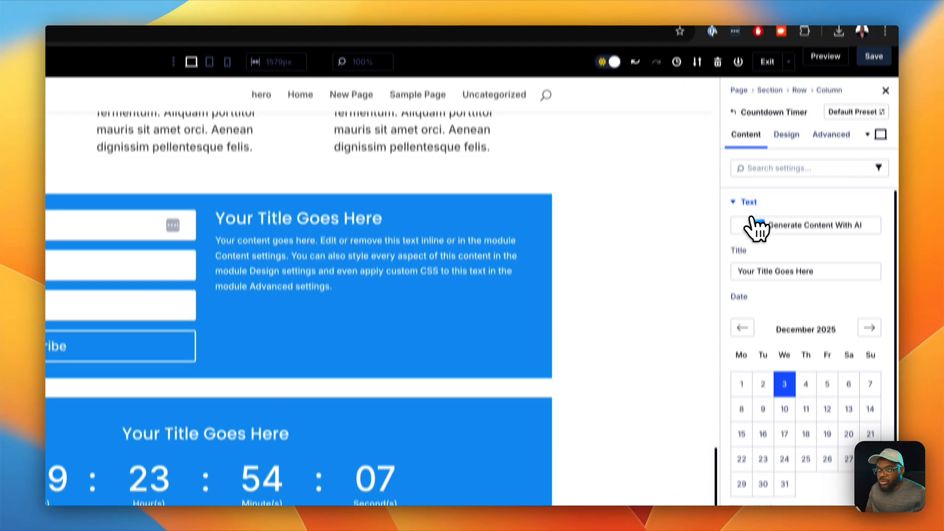
{"action": "left_click", "coordinate": [747, 202]}
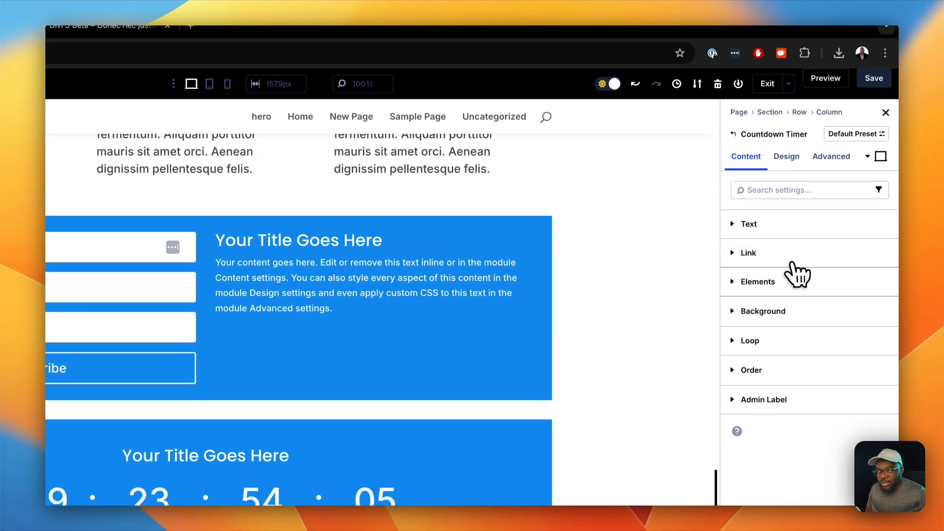
{"action": "mouse_move", "coordinate": [772, 291]}
{"action": "type", "text": "image"}
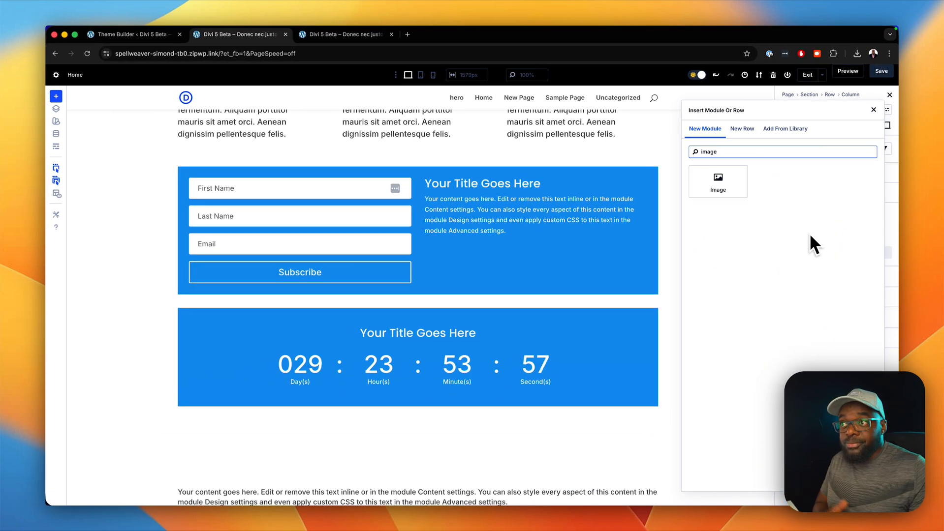
{"action": "left_click", "coordinate": [718, 180]}
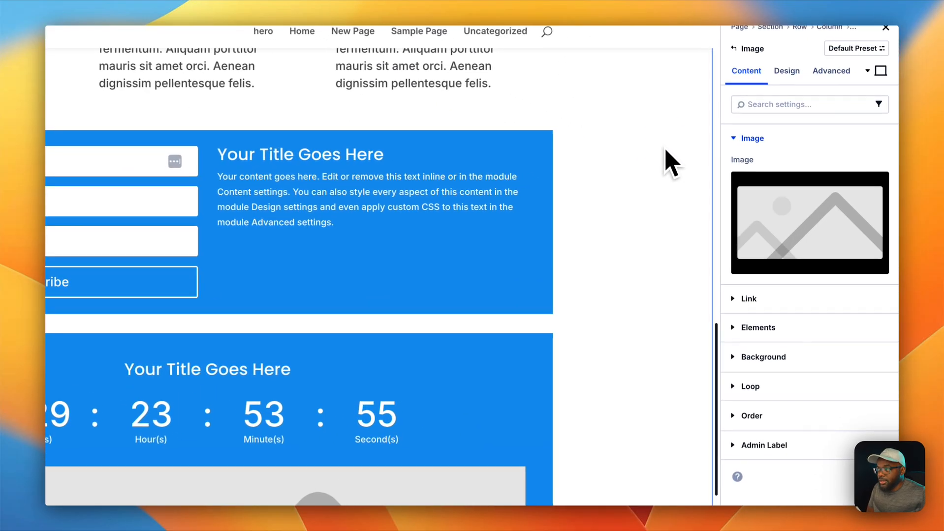
{"action": "scroll", "scroll_direction": "down", "scroll_amount": 3}
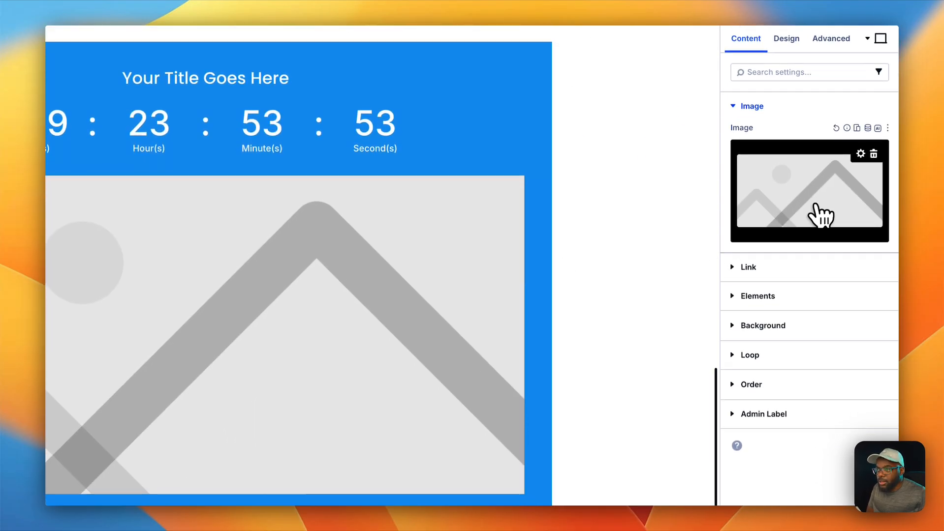
{"action": "left_click", "coordinate": [808, 192]}
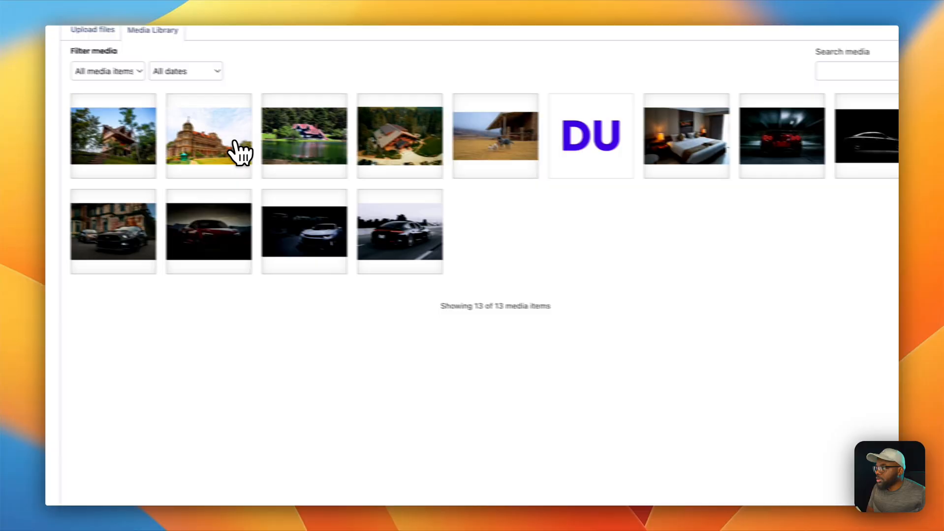
{"action": "left_click", "coordinate": [208, 135]}
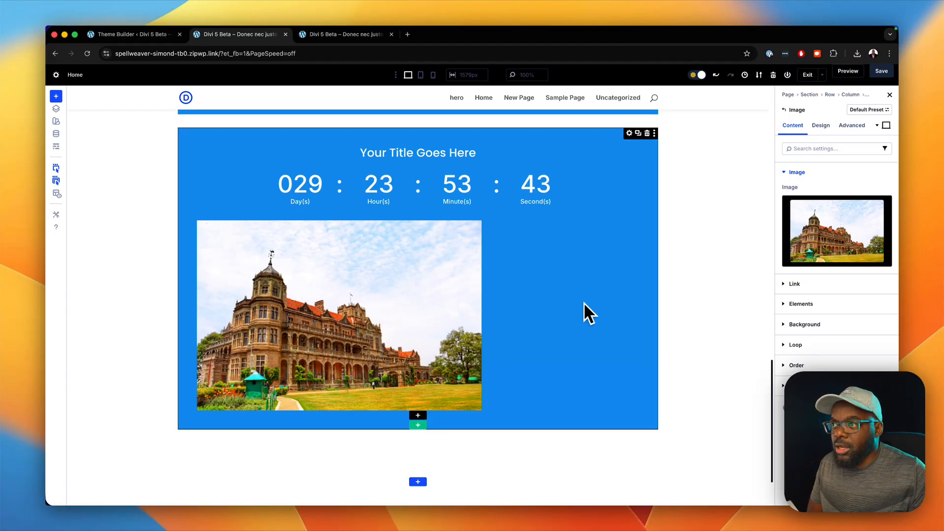
{"action": "mouse_move", "coordinate": [615, 293]}
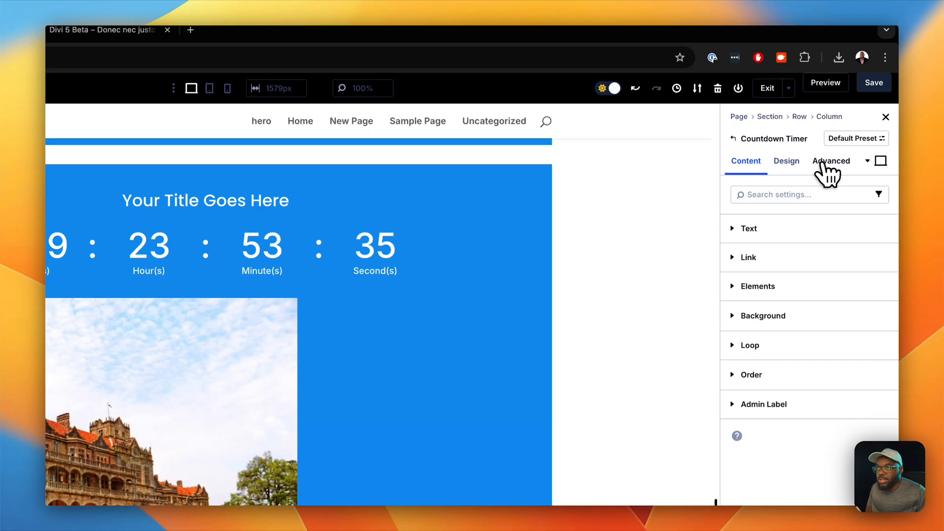
Lay the countdown timer out as a Row from its Design settings, with the palace photo beside it
{"action": "left_click", "coordinate": [786, 161]}
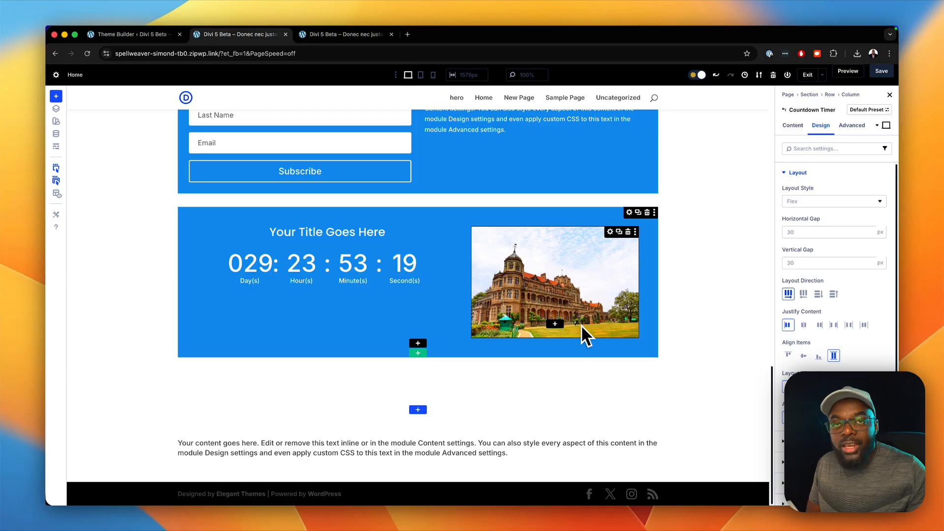
{"action": "mouse_move", "coordinate": [192, 277]}
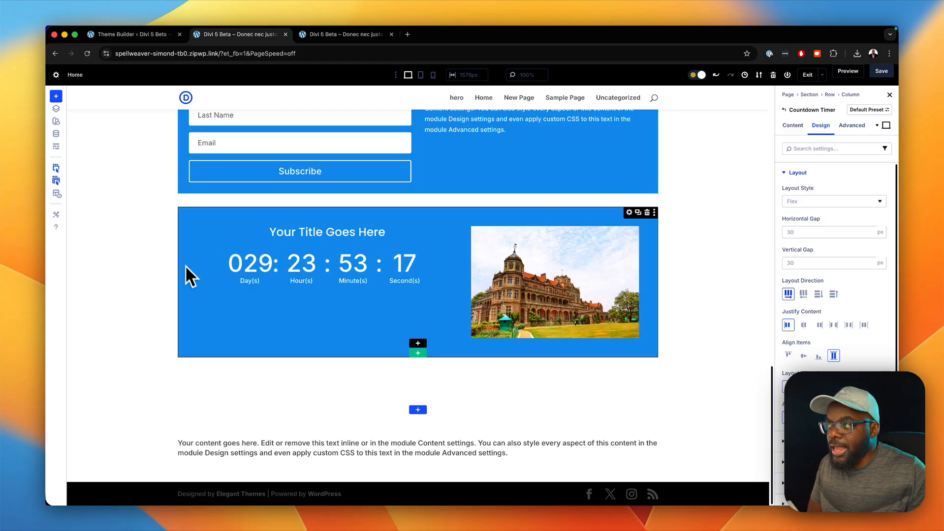
{"action": "mouse_move", "coordinate": [345, 367]}
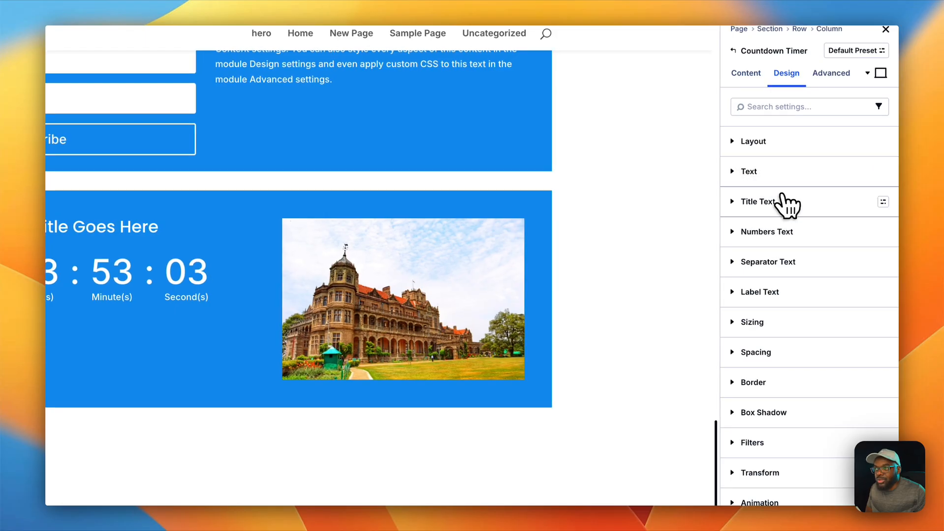
Reduce the countdown timer's Numbers Text font size in its Design text settings
{"action": "left_click", "coordinate": [768, 231]}
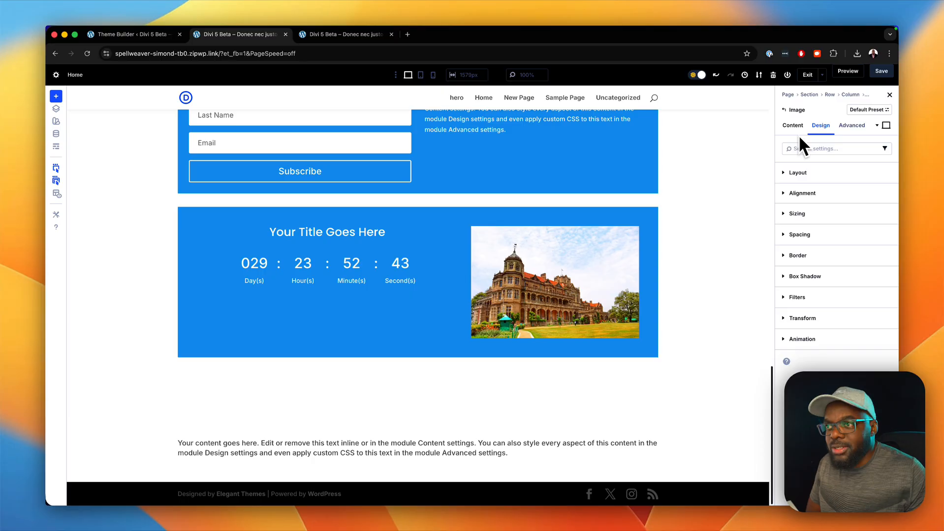
Set the palace image's width unit to % and raise it to 100%
{"action": "left_click", "coordinate": [799, 214]}
{"action": "type", "text": "50"}
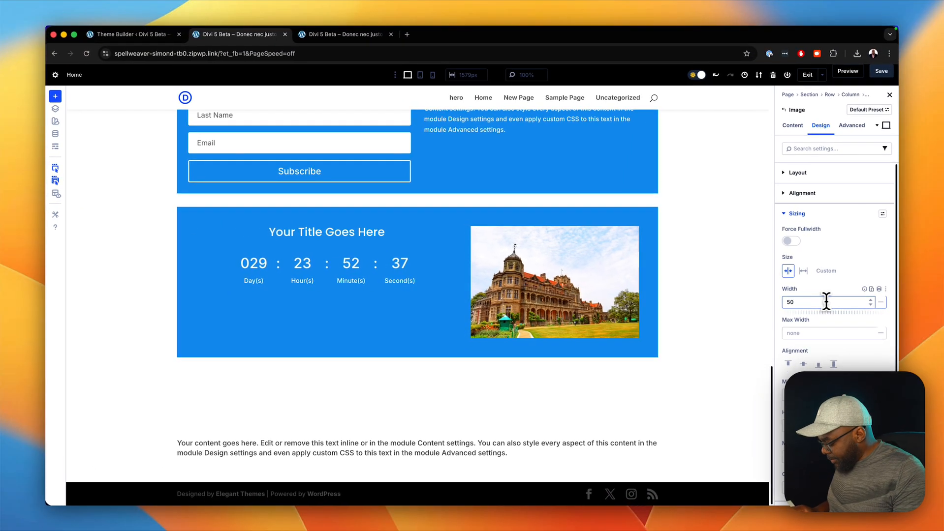
{"action": "type", "text": "%"}
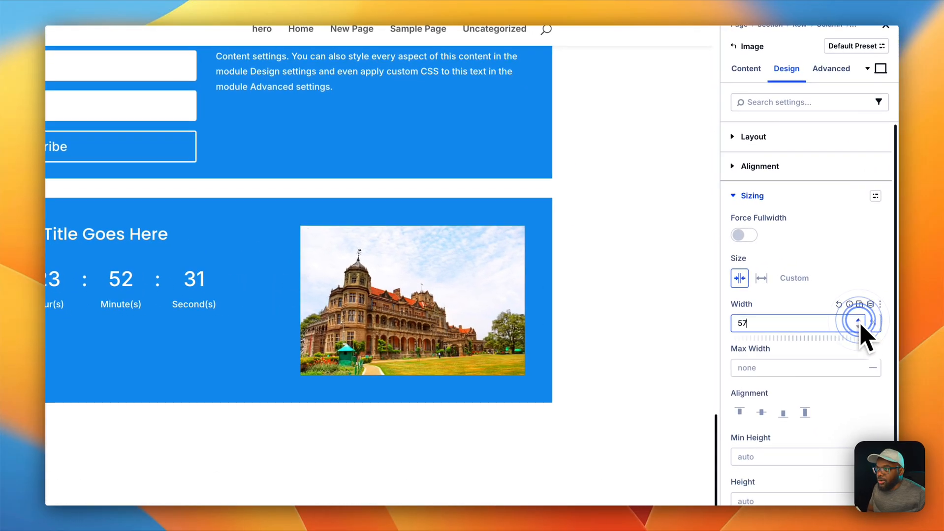
{"action": "left_click", "coordinate": [864, 317]}
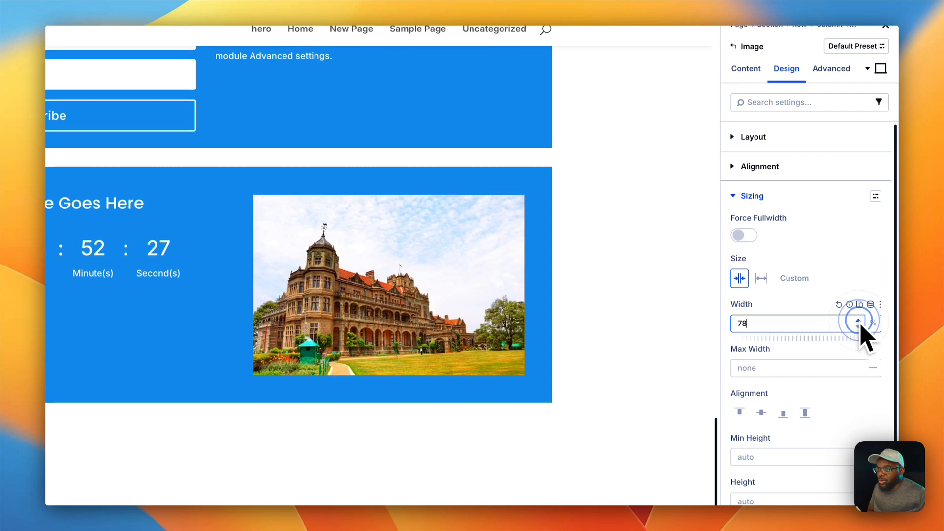
{"action": "left_click", "coordinate": [869, 321]}
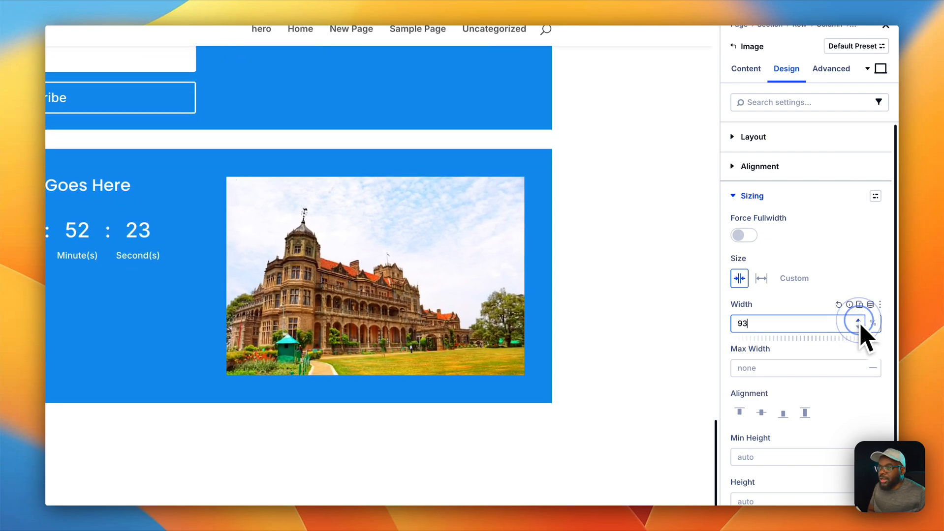
{"action": "left_click", "coordinate": [855, 317]}
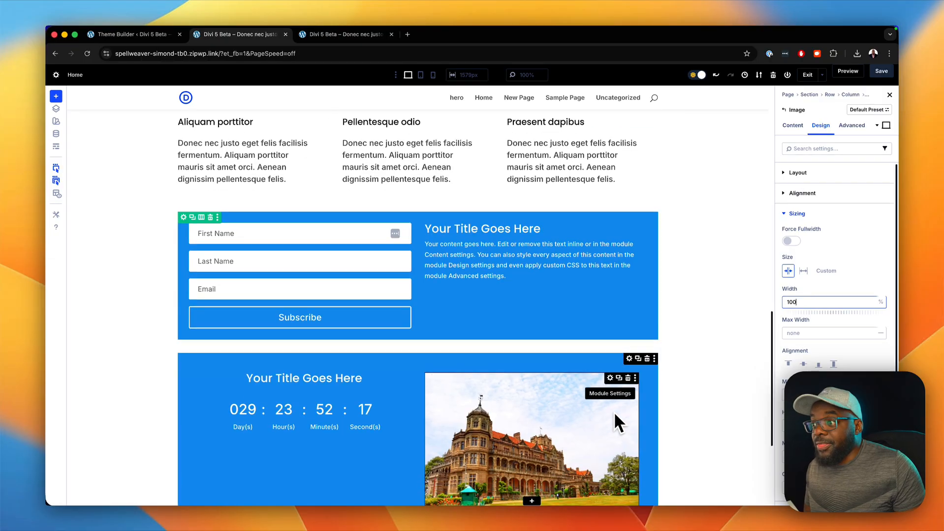
{"action": "scroll", "scroll_direction": "down", "scroll_amount": 3}
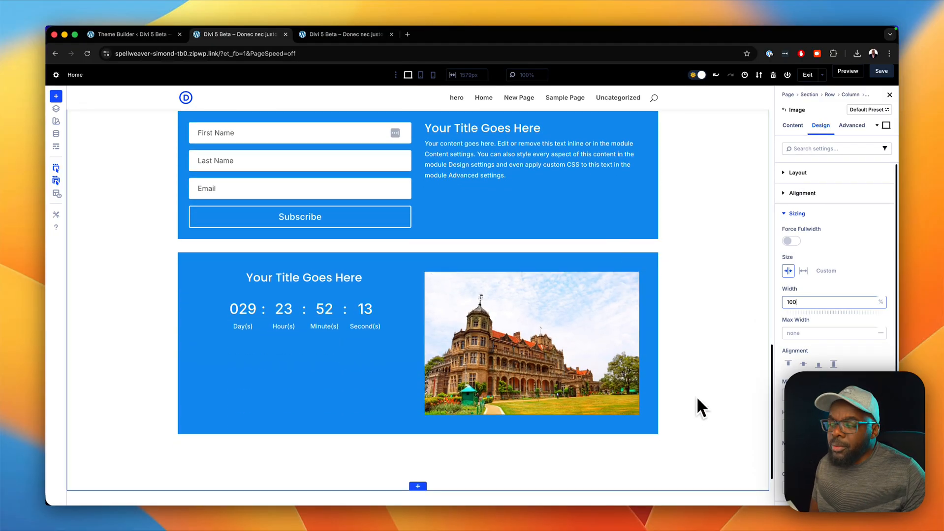
{"action": "mouse_move", "coordinate": [420, 75]}
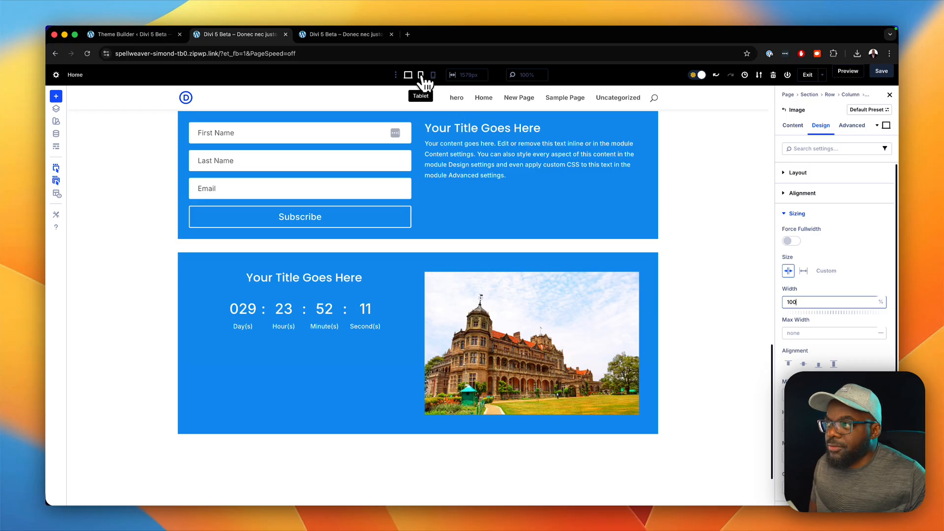
Preview the page at tablet width, then at phone width
{"action": "left_click", "coordinate": [420, 74]}
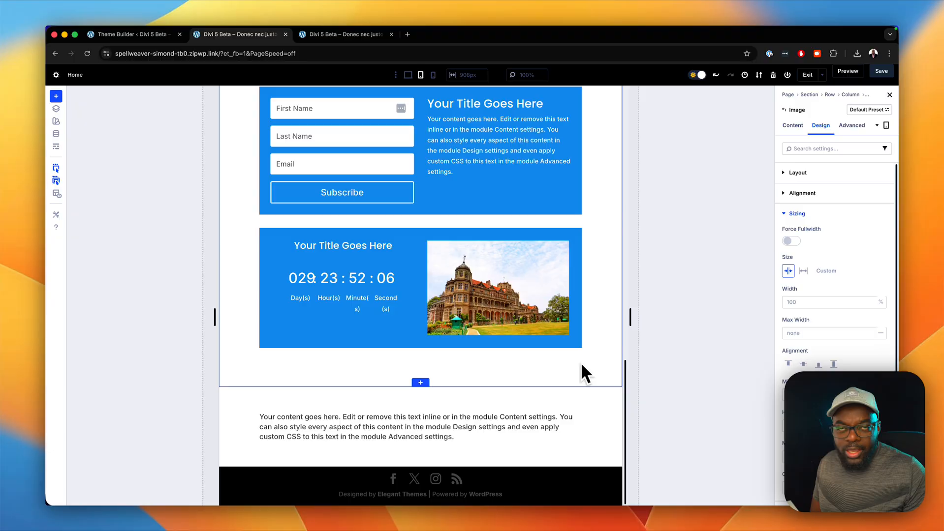
{"action": "mouse_move", "coordinate": [445, 84]}
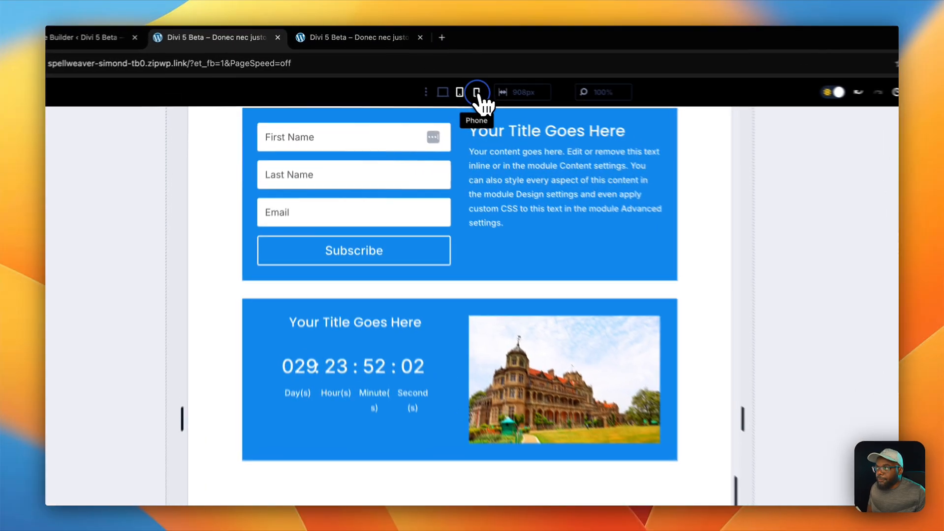
{"action": "left_click", "coordinate": [477, 92]}
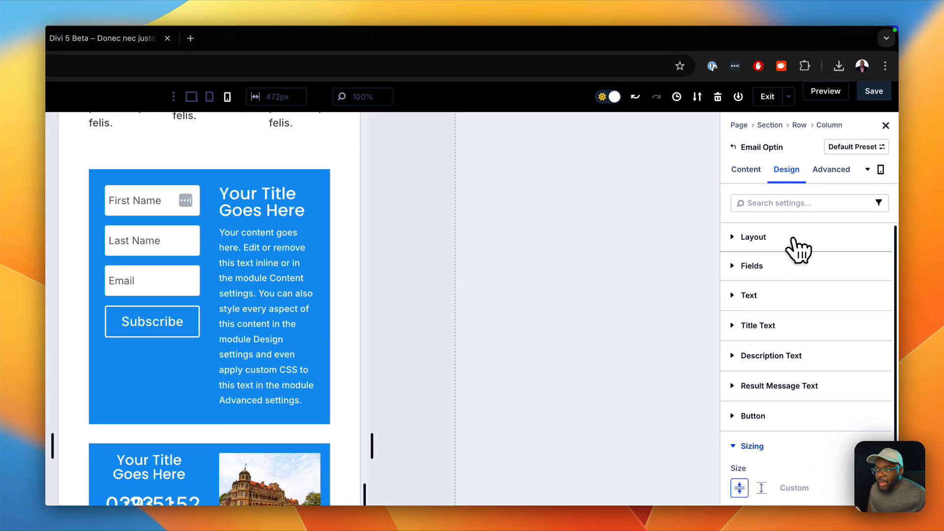
On phone, set the optin layout direction to Column and the timer layout to Column Reverse
{"action": "left_click", "coordinate": [752, 236]}
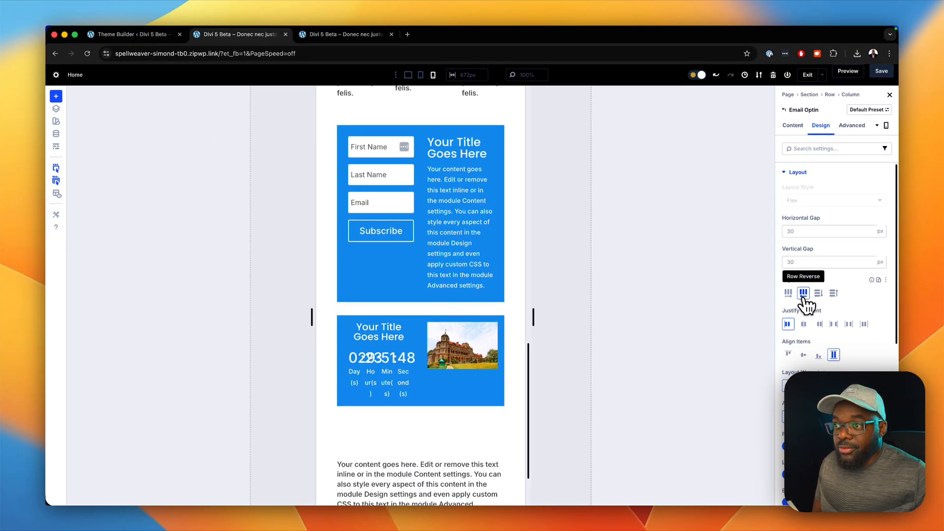
{"action": "left_click", "coordinate": [817, 293]}
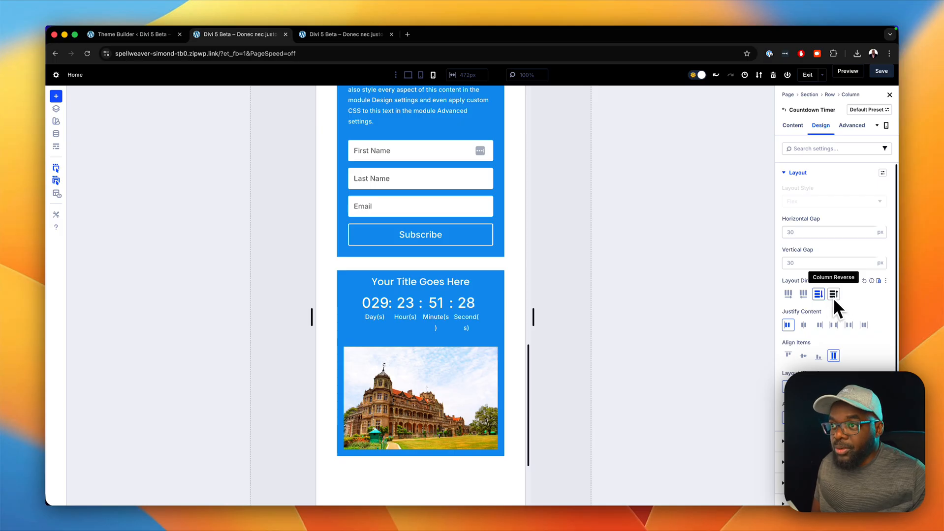
{"action": "left_click", "coordinate": [834, 294]}
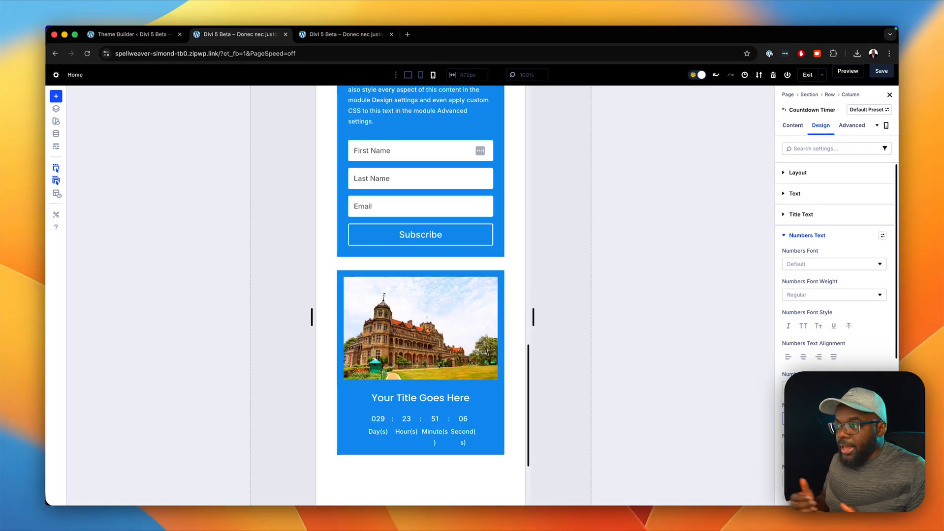
{"action": "mouse_move", "coordinate": [402, 433]}
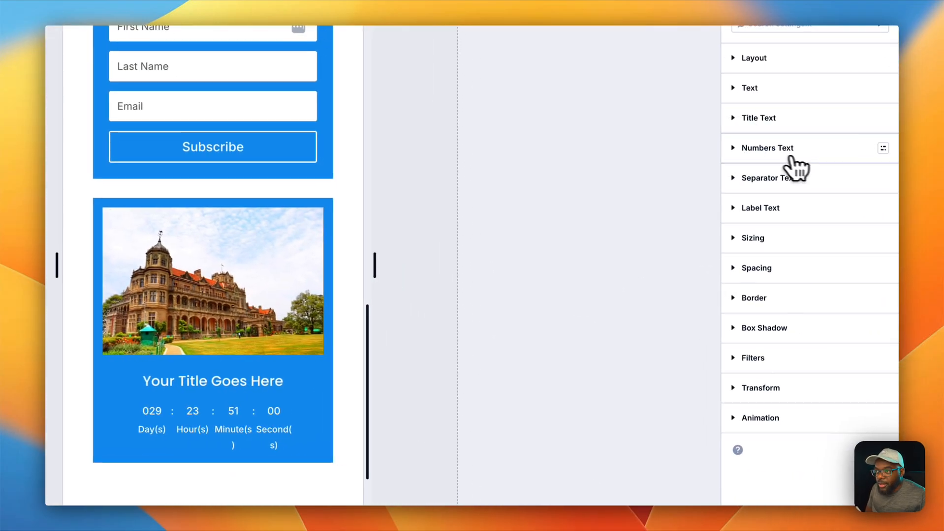
On phone, shrink the countdown timer's number and label font sizes
{"action": "left_click", "coordinate": [759, 207]}
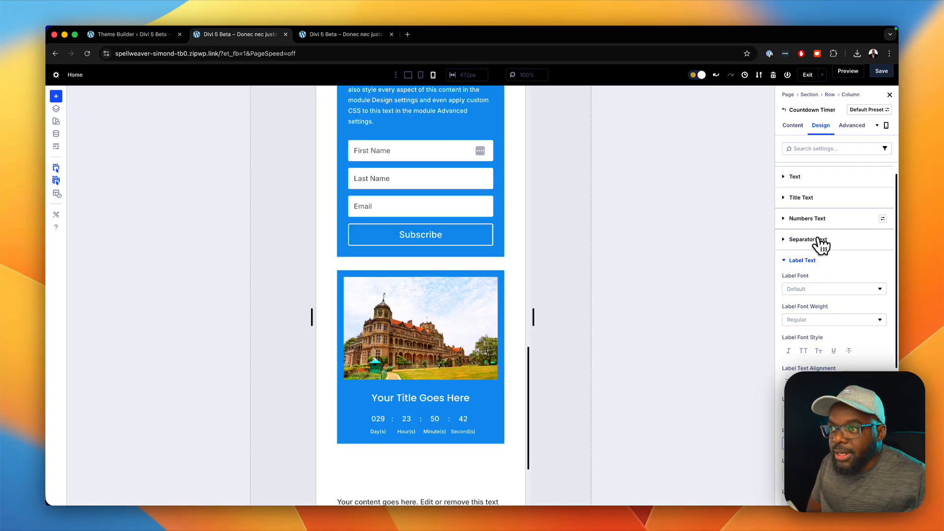
{"action": "left_click", "coordinate": [807, 219]}
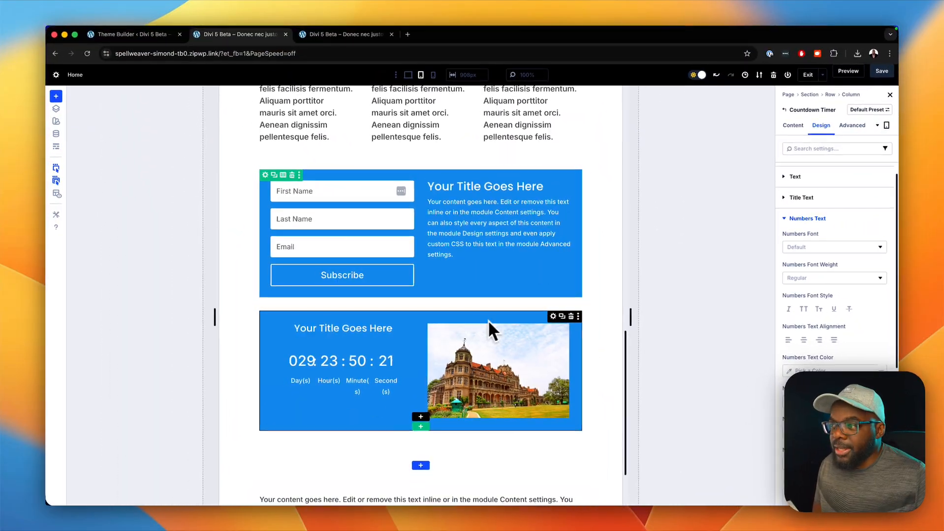
{"action": "mouse_move", "coordinate": [552, 317]}
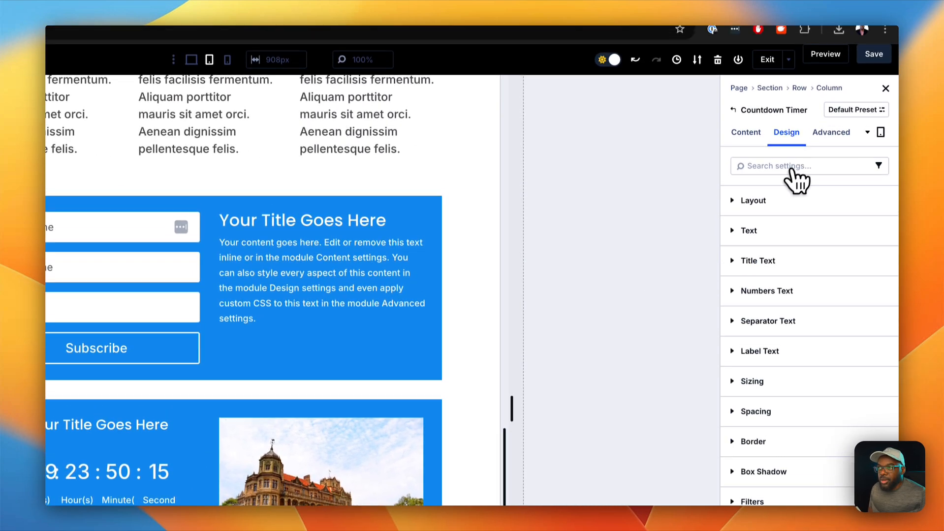
On tablet, stack the timer above a centered image, then open diviuniversity.com in a new tab
{"action": "left_click", "coordinate": [752, 200]}
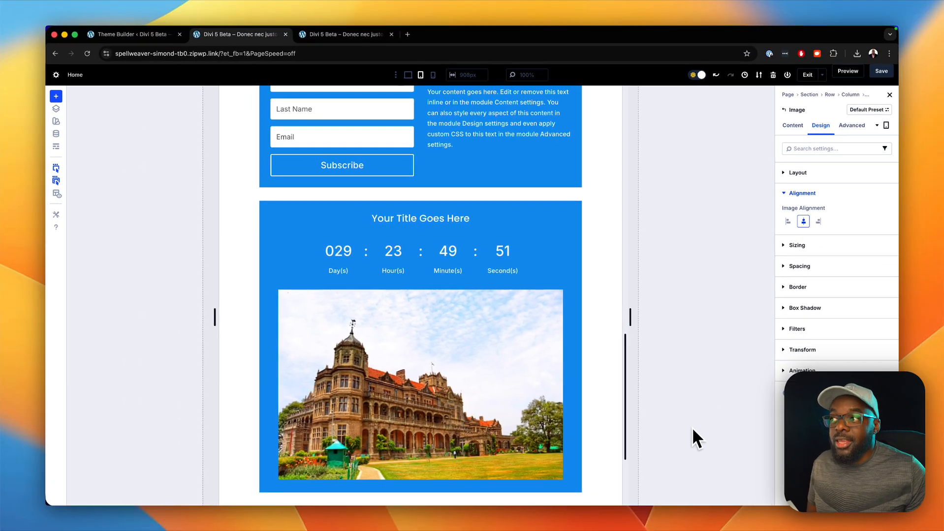
{"action": "mouse_move", "coordinate": [732, 397]}
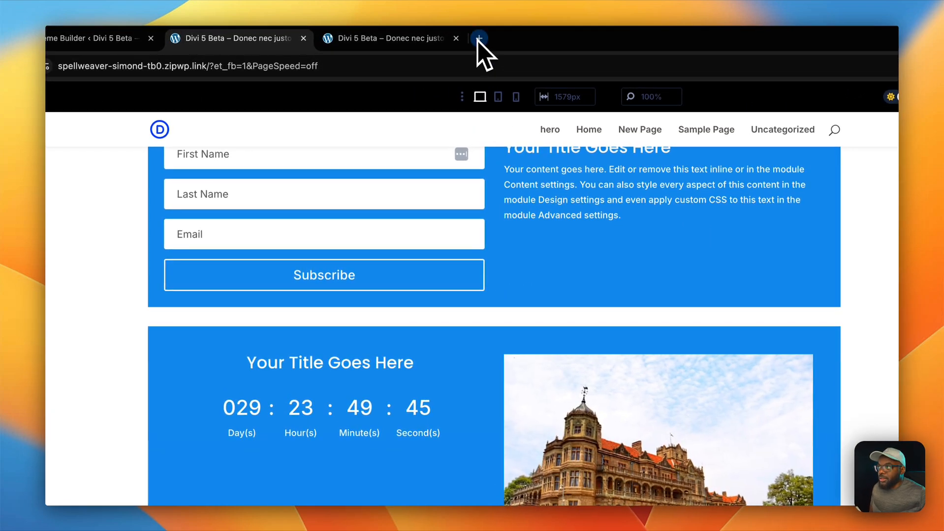
{"action": "left_click", "coordinate": [478, 38]}
{"action": "type", "text": "diviuniversity.com"}
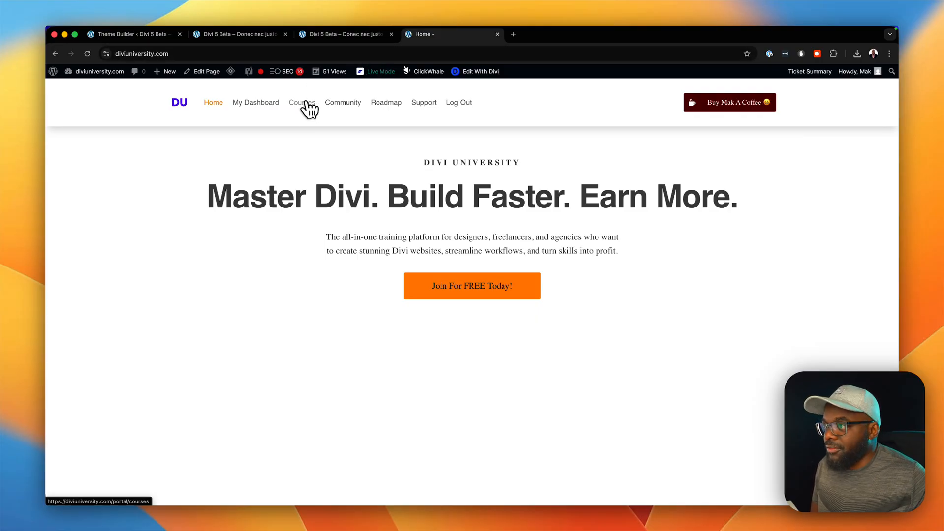
{"action": "left_click", "coordinate": [302, 103]}
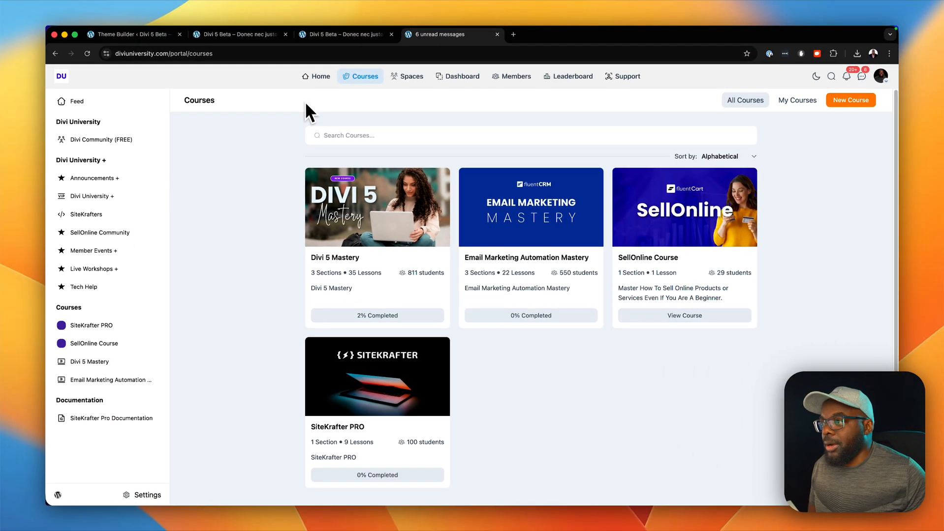
{"action": "mouse_move", "coordinate": [424, 289]}
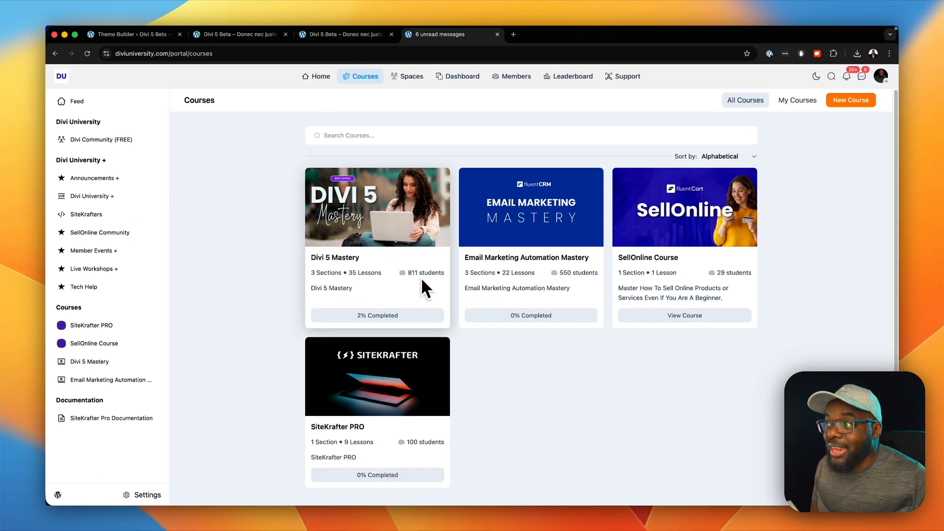
{"action": "mouse_move", "coordinate": [408, 258]}
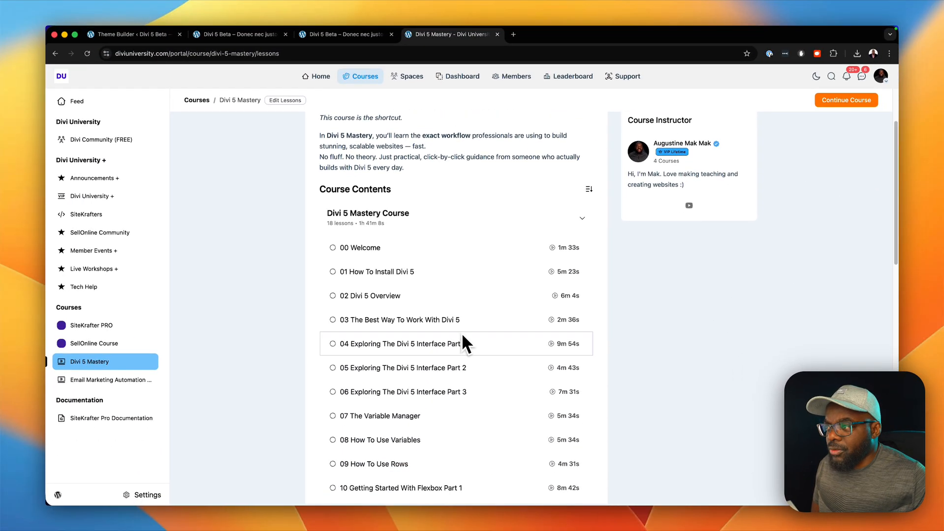
{"action": "scroll", "scroll_direction": "down", "scroll_amount": 3}
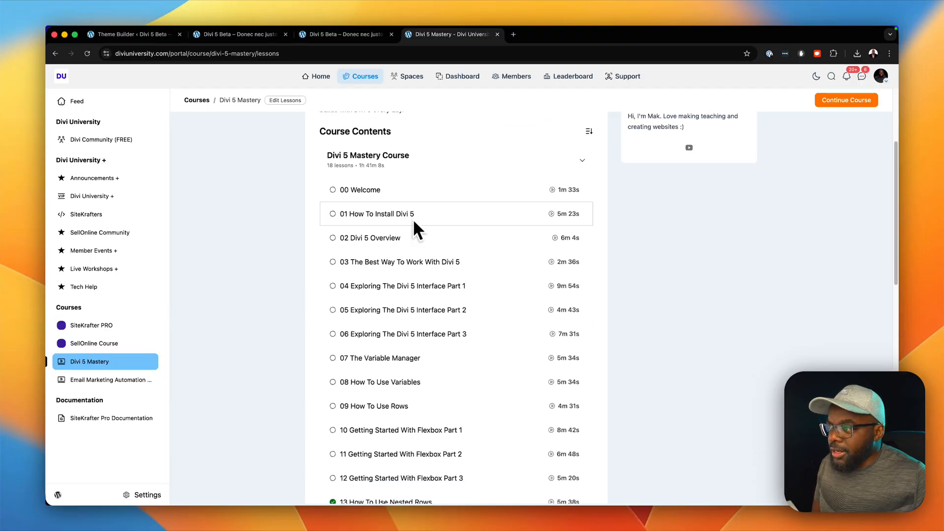
{"action": "mouse_move", "coordinate": [494, 358]}
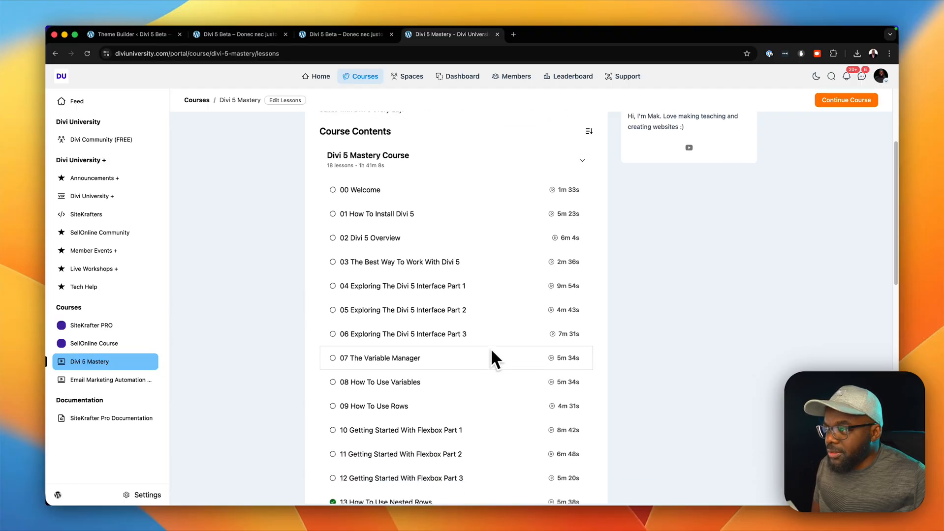
{"action": "scroll", "scroll_direction": "down", "scroll_amount": 3}
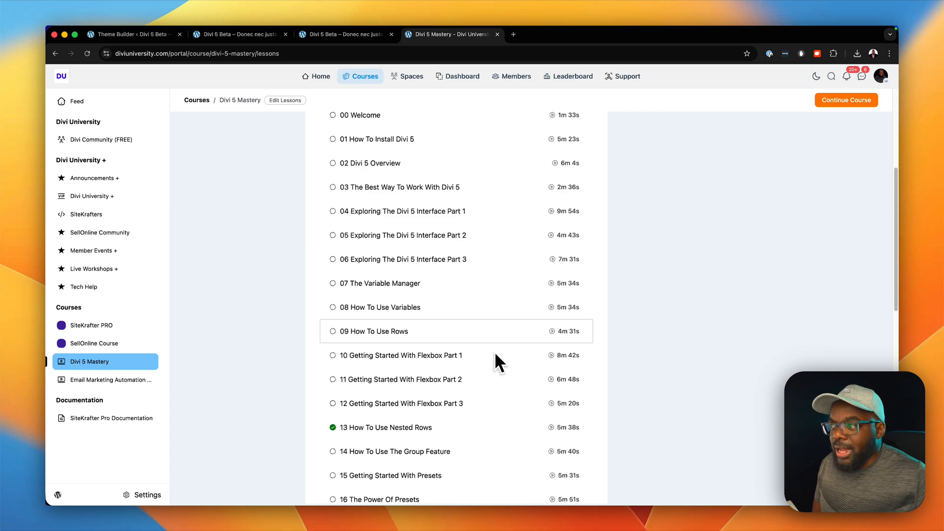
{"action": "scroll", "scroll_direction": "down", "scroll_amount": 3}
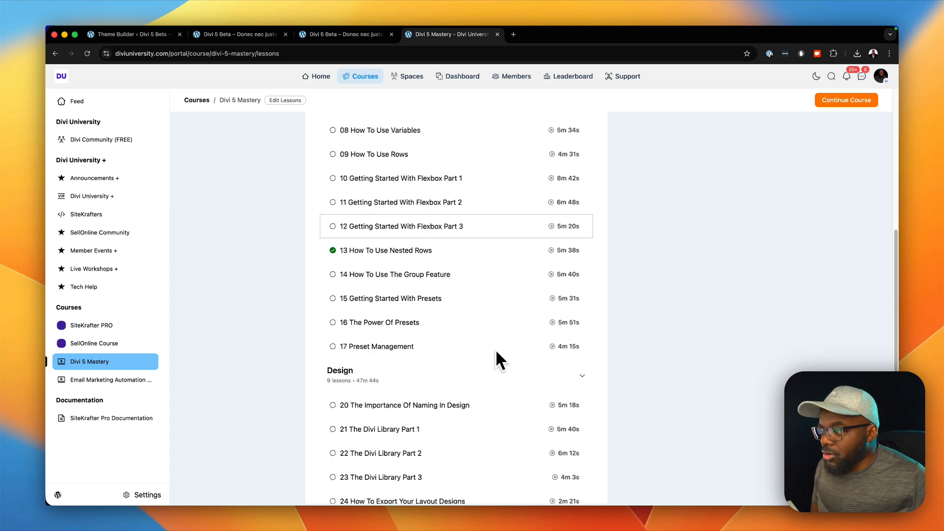
{"action": "scroll", "scroll_direction": "down", "scroll_amount": 3}
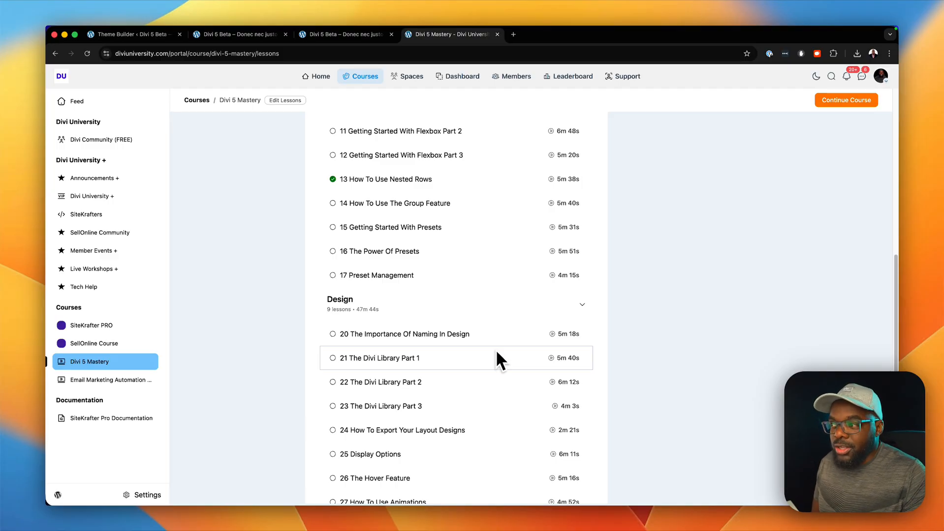
{"action": "scroll", "scroll_direction": "down", "scroll_amount": 3}
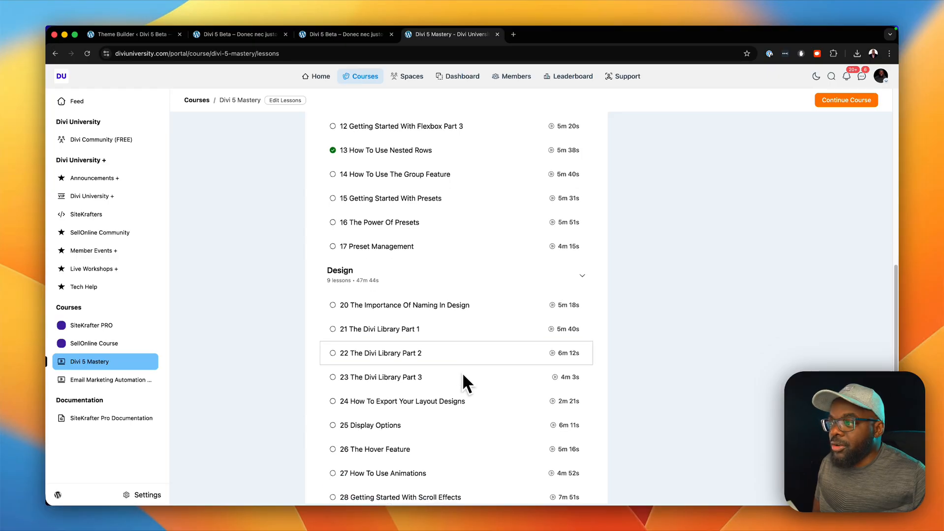
{"action": "scroll", "scroll_direction": "down", "scroll_amount": 3}
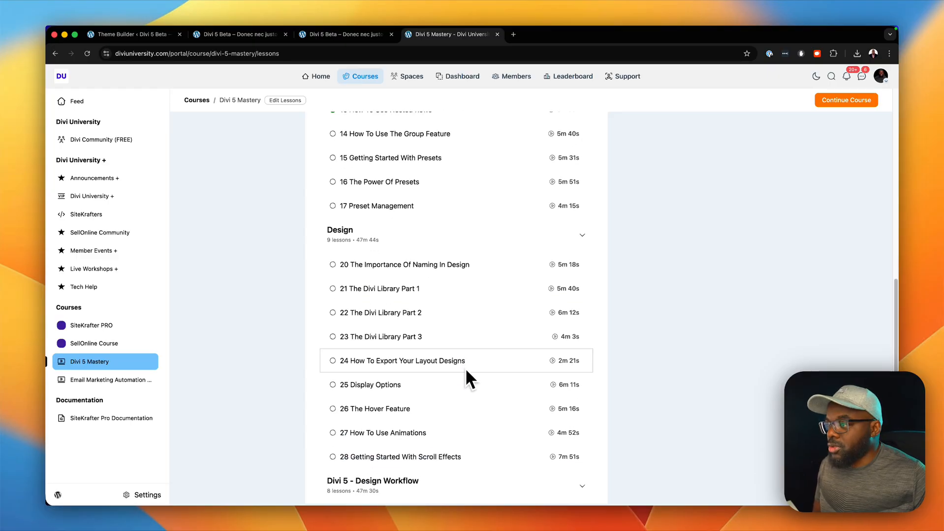
{"action": "scroll", "scroll_direction": "down", "scroll_amount": 3}
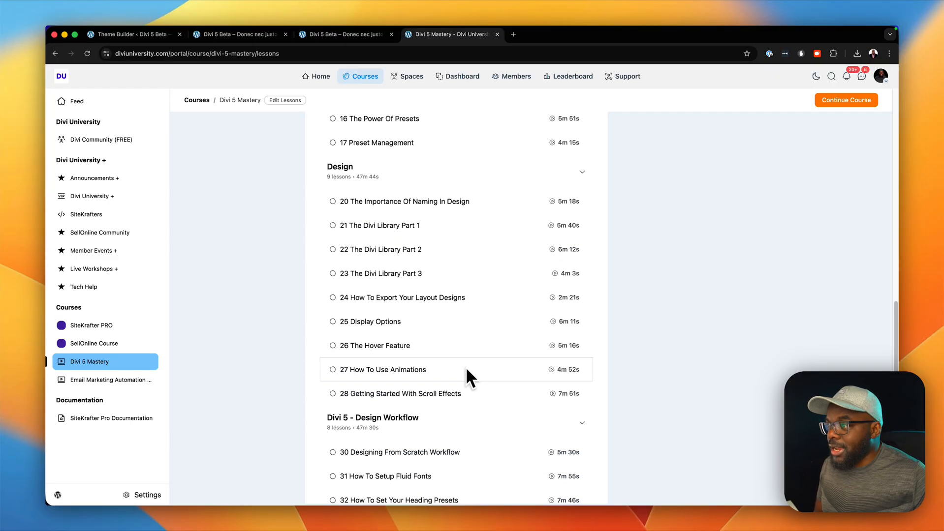
{"action": "scroll", "scroll_direction": "down", "scroll_amount": 3}
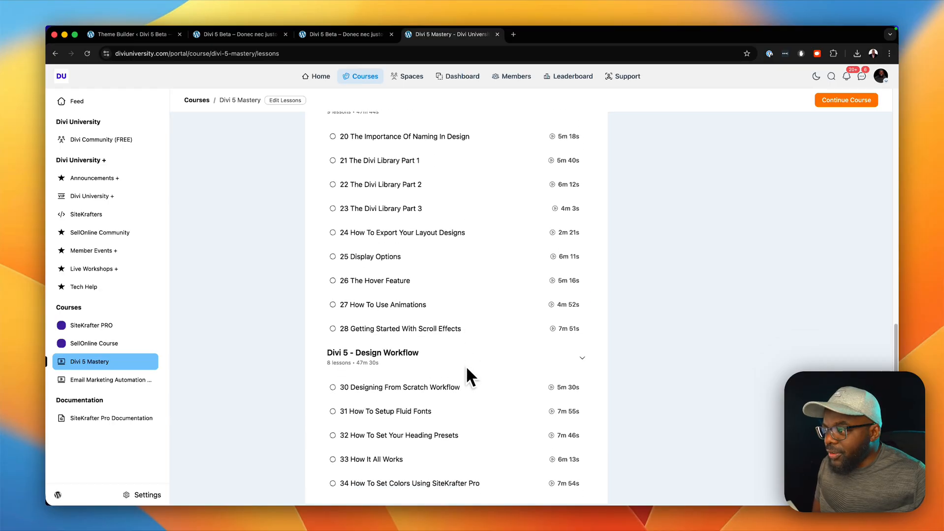
{"action": "scroll", "scroll_direction": "down", "scroll_amount": 3}
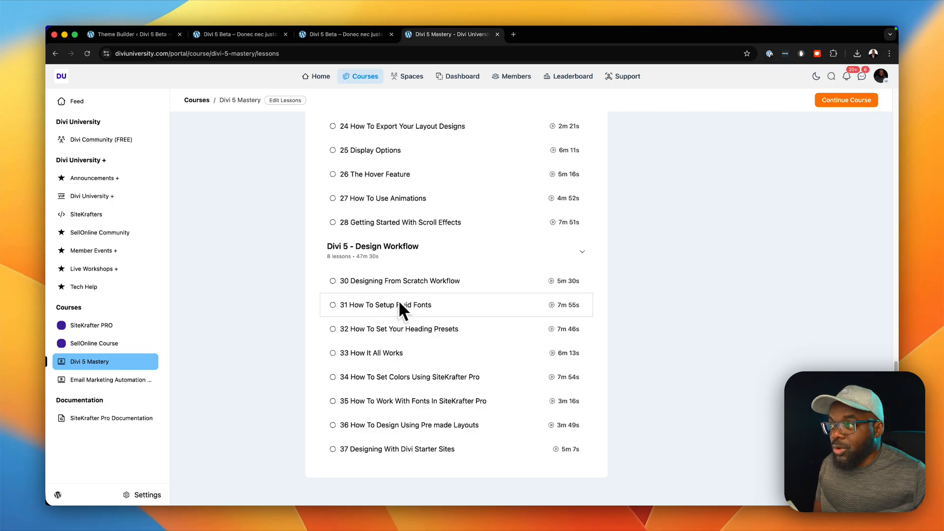
{"action": "mouse_move", "coordinate": [396, 306]}
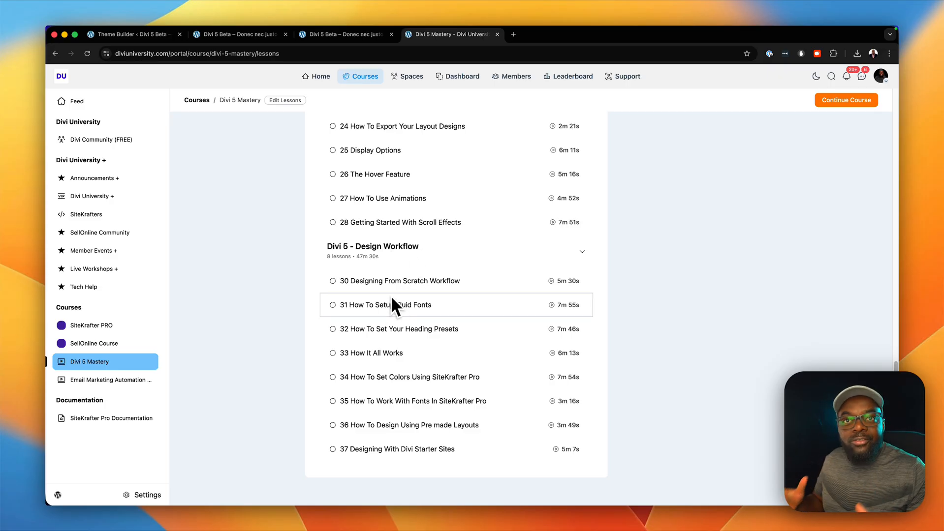
{"action": "mouse_move", "coordinate": [455, 353]}
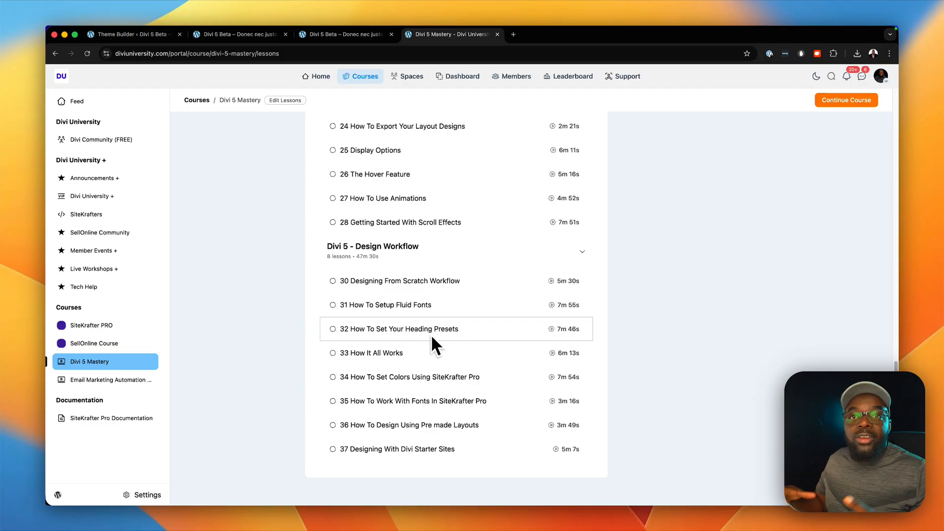
{"action": "mouse_move", "coordinate": [386, 219]}
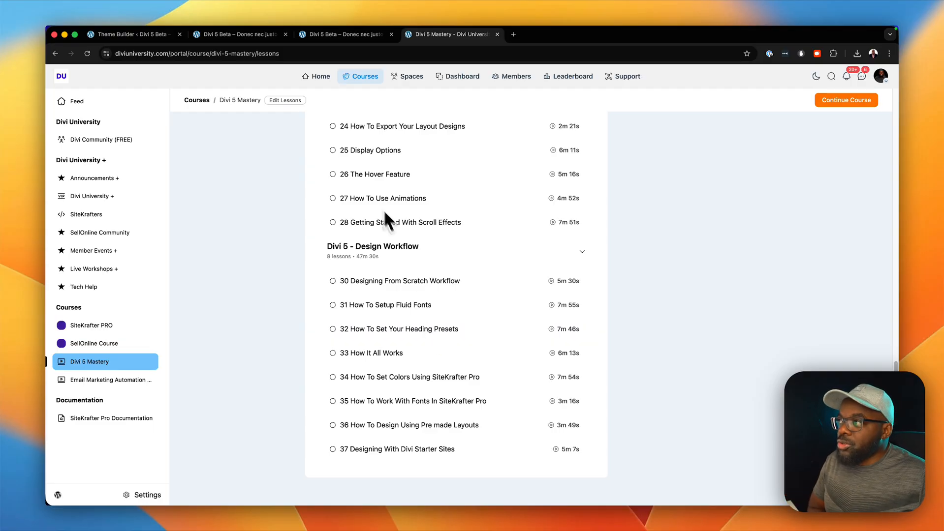
{"action": "left_click", "coordinate": [283, 34]}
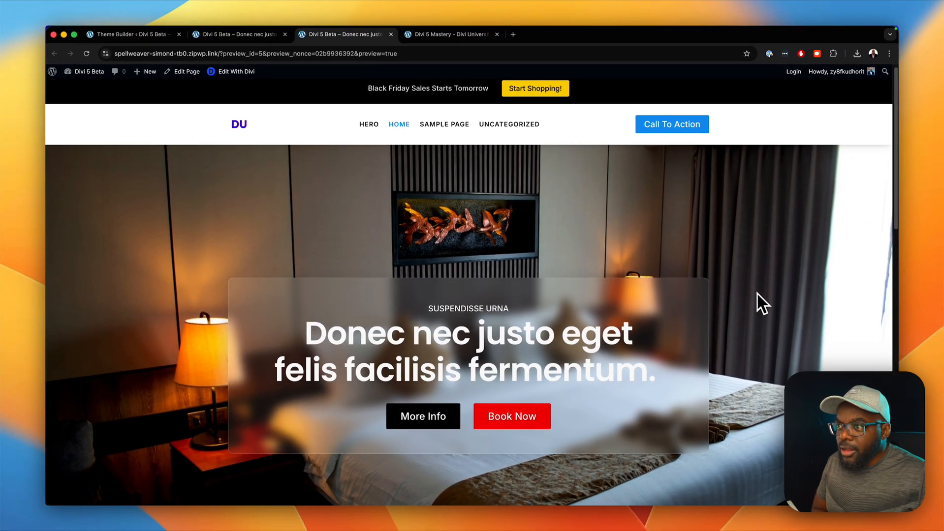
{"action": "scroll", "scroll_direction": "down", "scroll_amount": 3}
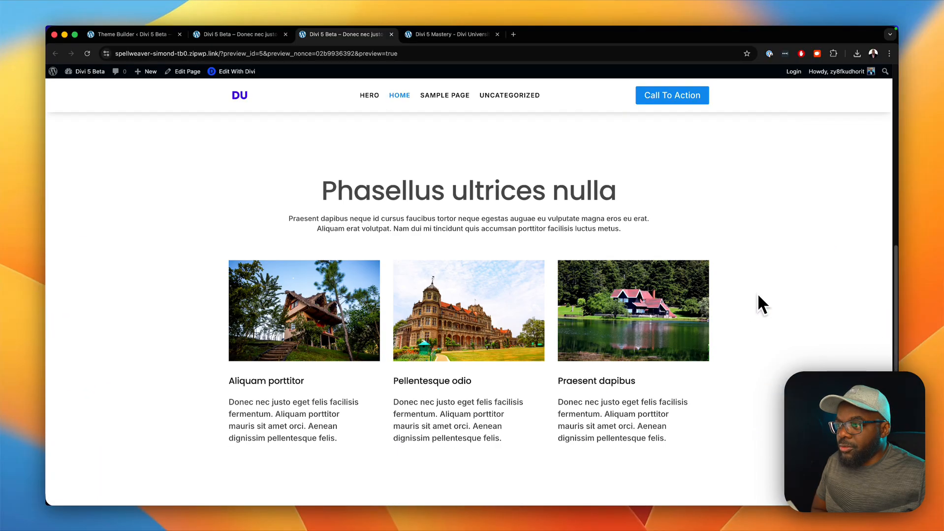
{"action": "scroll", "scroll_direction": "down", "scroll_amount": 3}
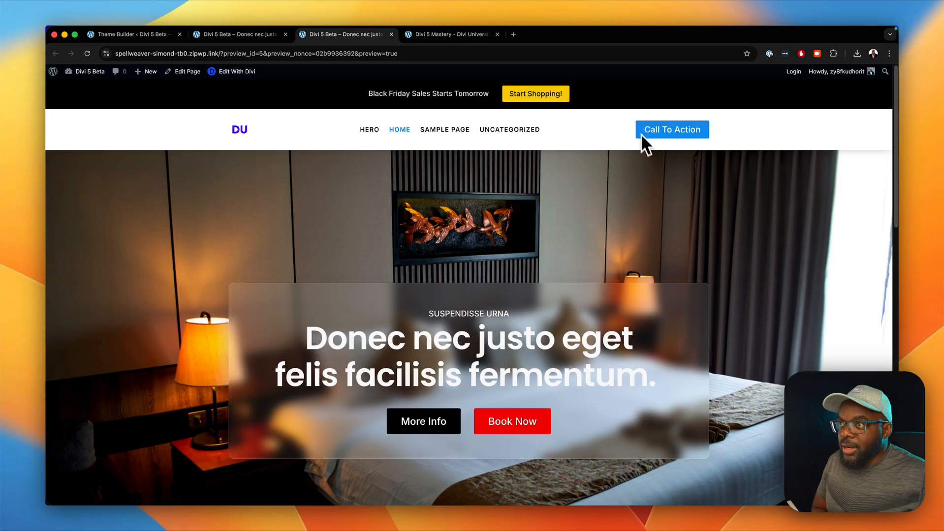
{"action": "mouse_move", "coordinate": [764, 186]}
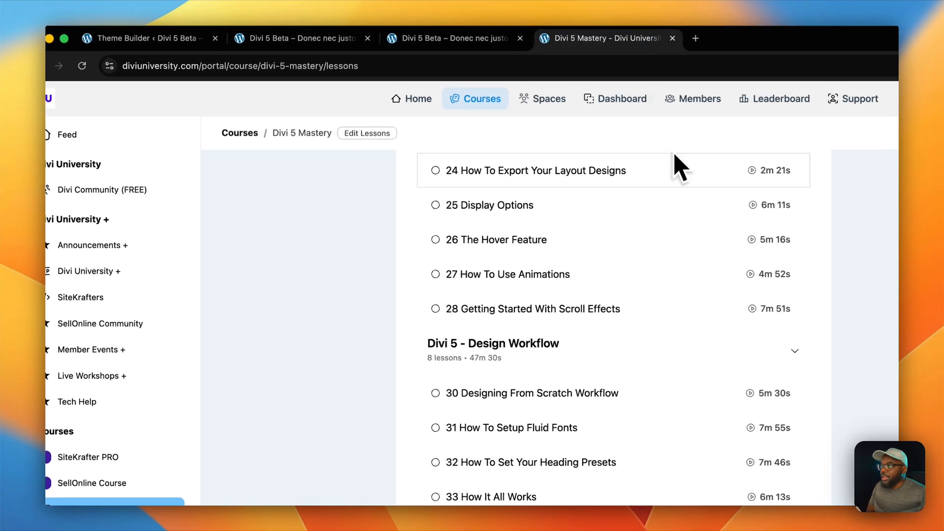
Add a one-column Flex row below the timer row and insert a Bar Counters module
{"action": "left_click", "coordinate": [299, 38]}
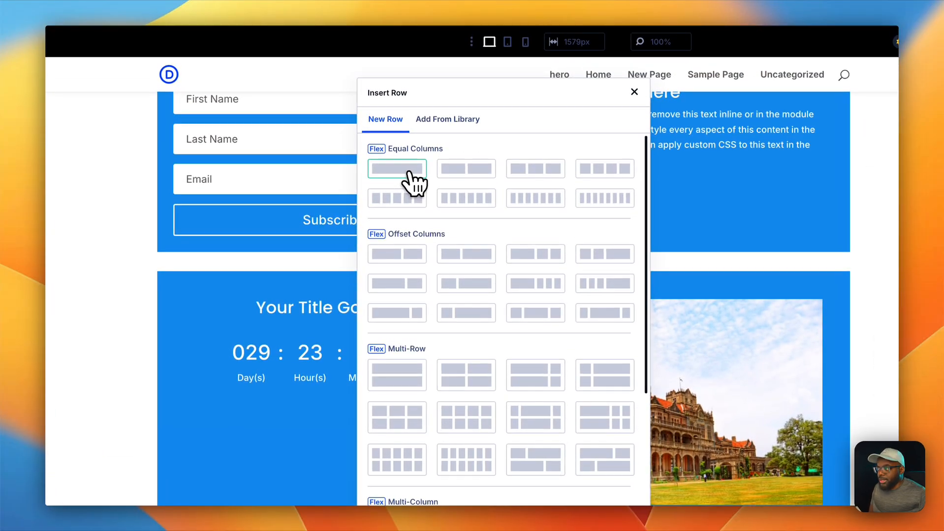
{"action": "left_click", "coordinate": [391, 119]}
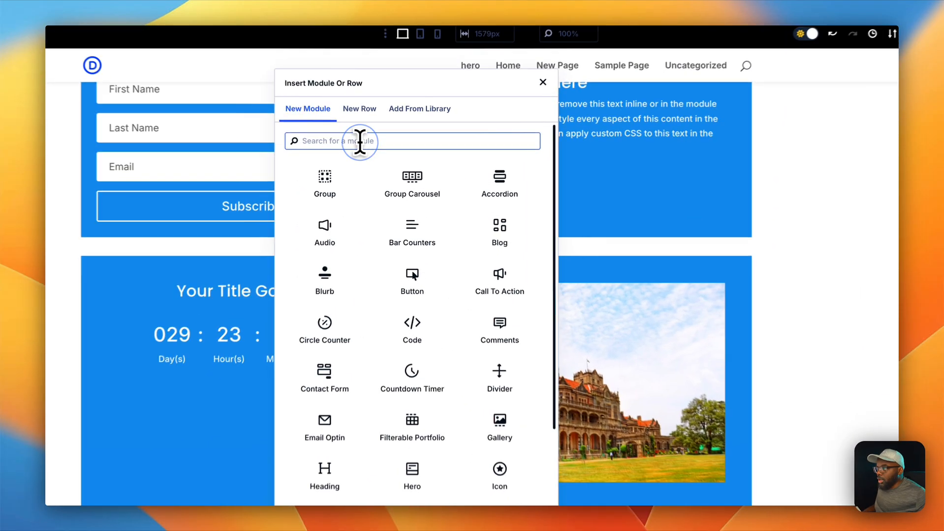
{"action": "left_click", "coordinate": [541, 81]}
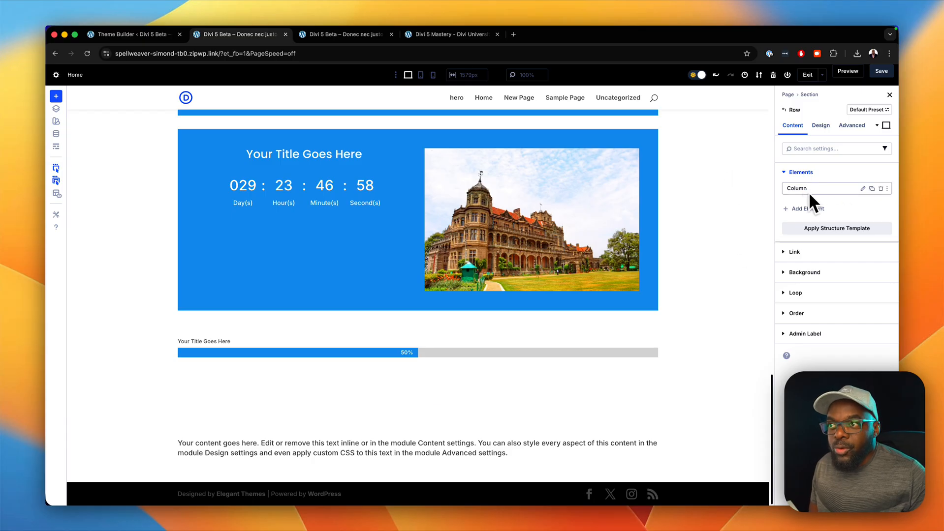
{"action": "mouse_move", "coordinate": [788, 235]}
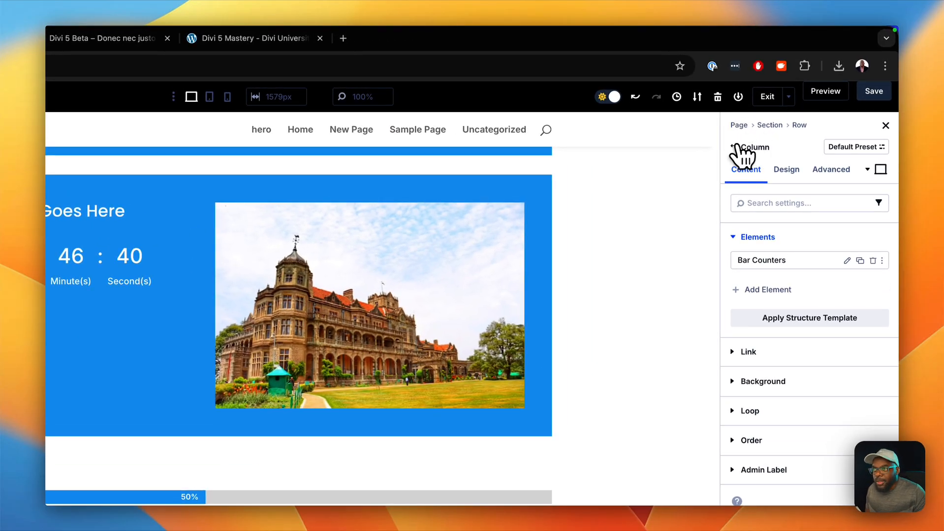
Open Column settings for the new row's column from the Row Elements list
{"action": "left_click", "coordinate": [733, 147]}
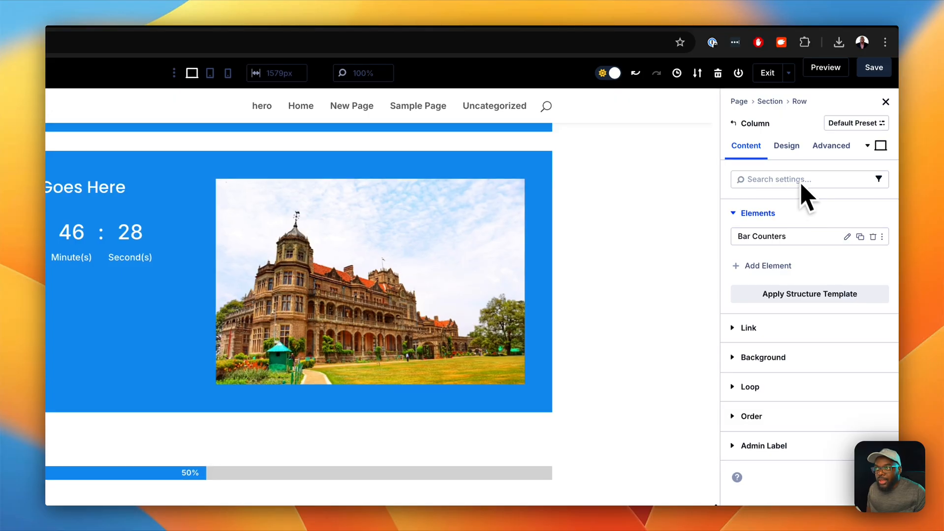
Expand the column's Design spacing options to add padding around the bar counter
{"action": "left_click", "coordinate": [786, 145]}
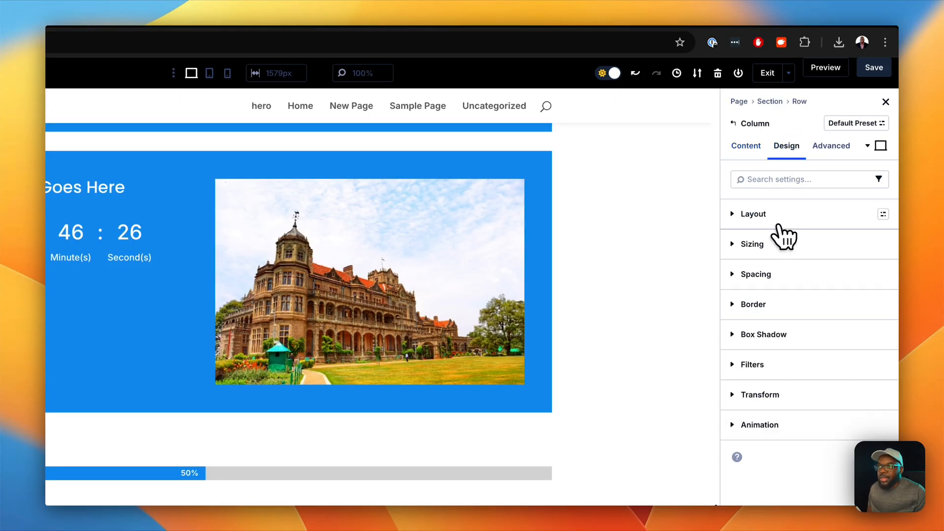
{"action": "left_click", "coordinate": [755, 274]}
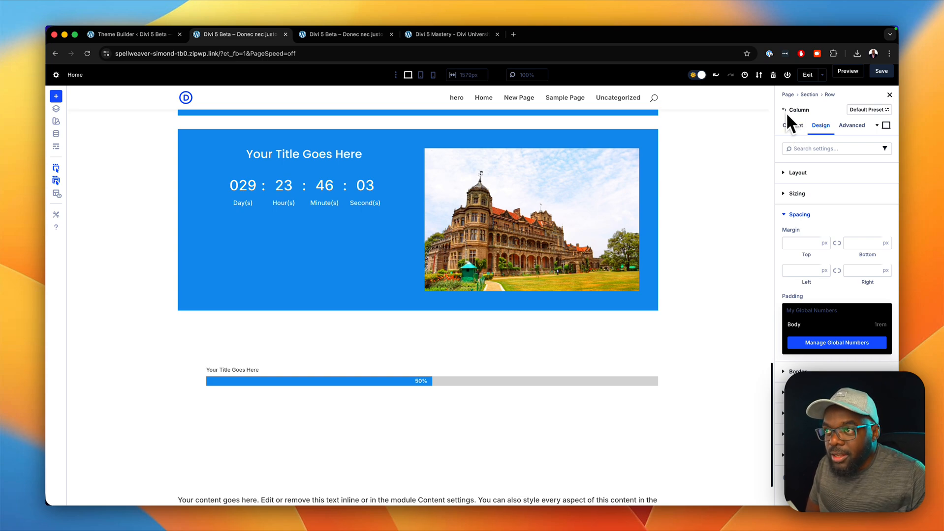
{"action": "mouse_move", "coordinate": [404, 383]}
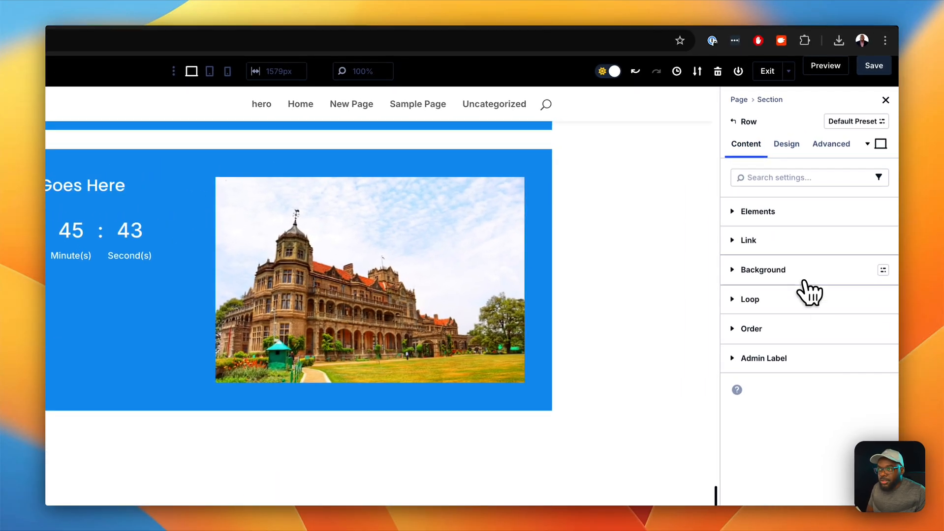
Set the row background color to DBDBDB and expand the row's Elements list
{"action": "left_click", "coordinate": [762, 270]}
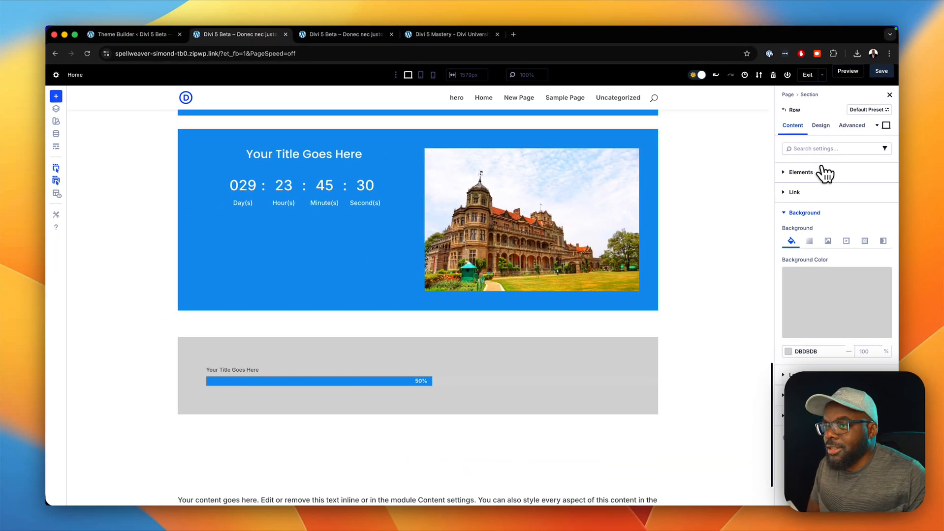
{"action": "left_click", "coordinate": [801, 172]}
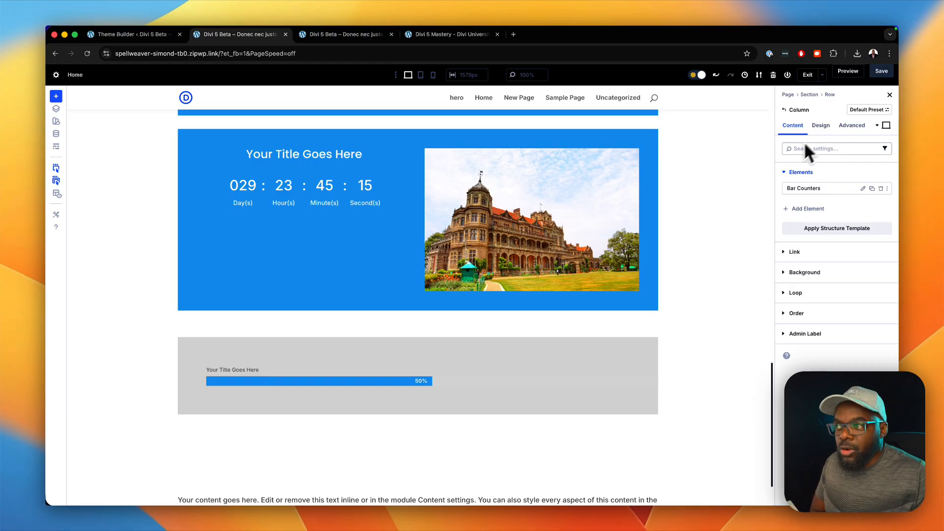
{"action": "mouse_move", "coordinate": [615, 381]}
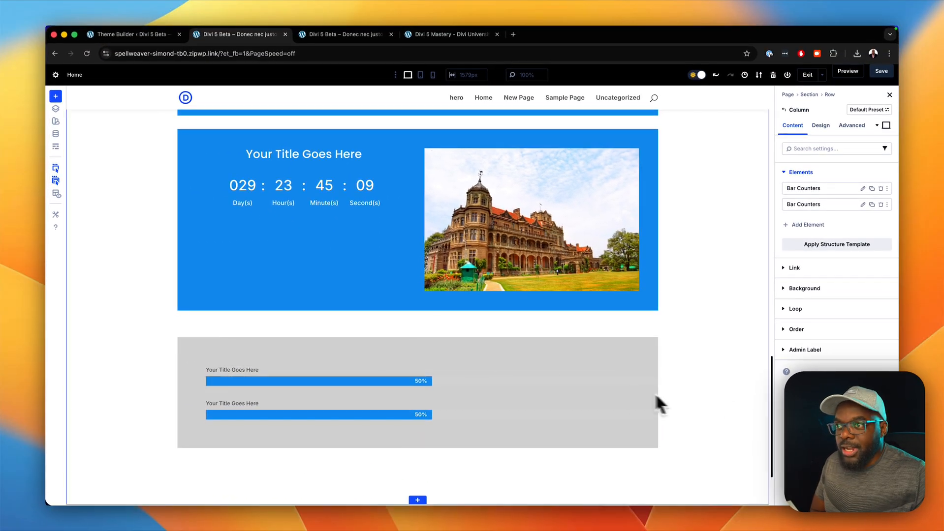
{"action": "mouse_move", "coordinate": [836, 227]}
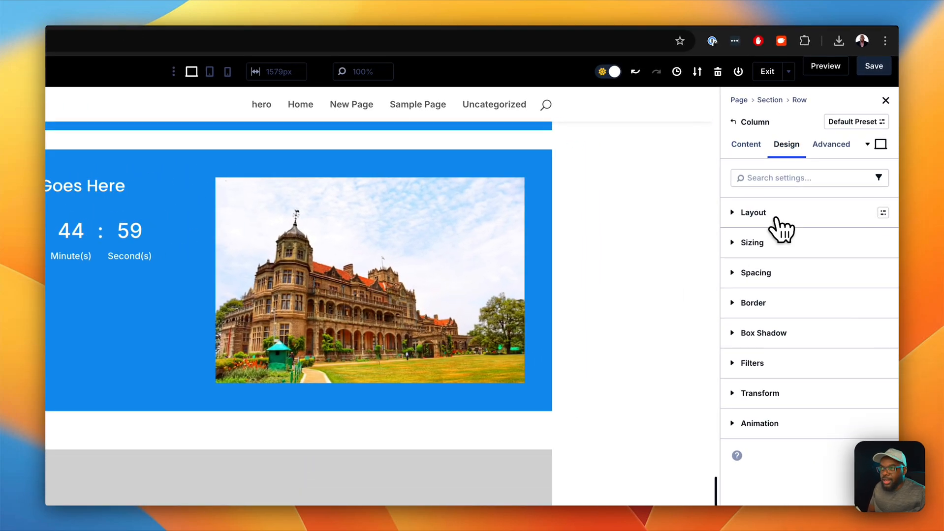
Set the column layout to Justify Content: Space Between and Align Items: Start
{"action": "left_click", "coordinate": [752, 213]}
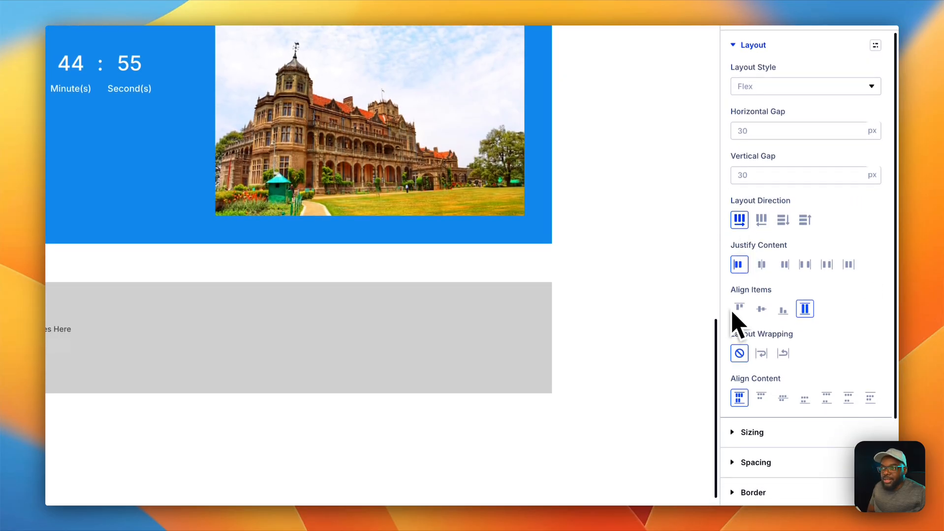
{"action": "left_click", "coordinate": [805, 264]}
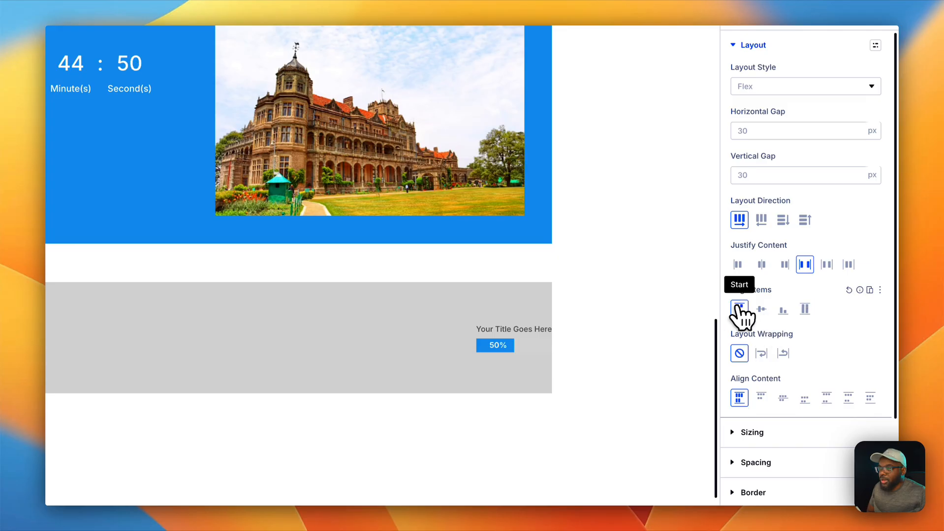
{"action": "left_click", "coordinate": [760, 308]}
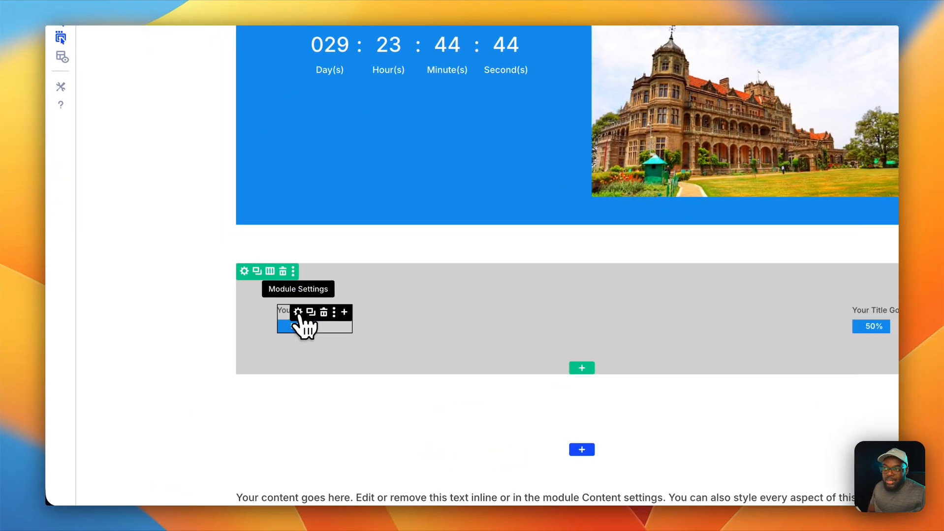
{"action": "left_click", "coordinate": [297, 312]}
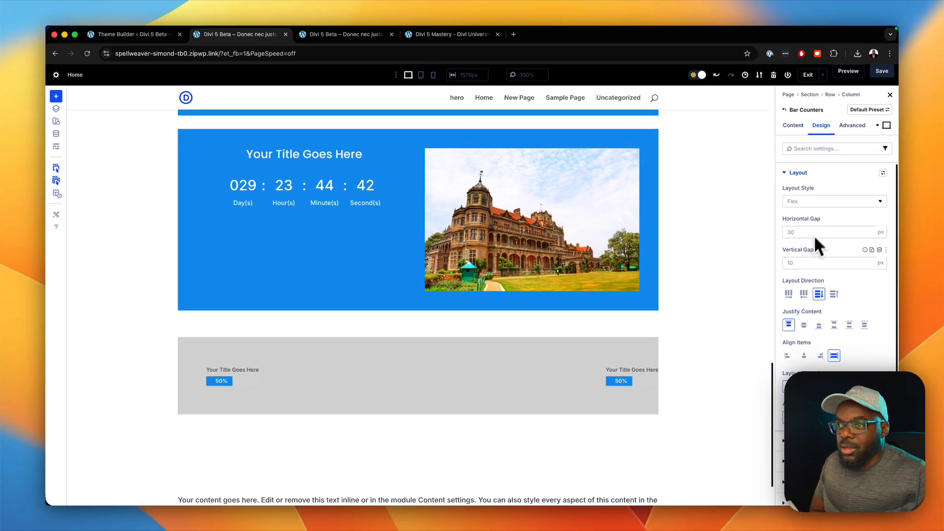